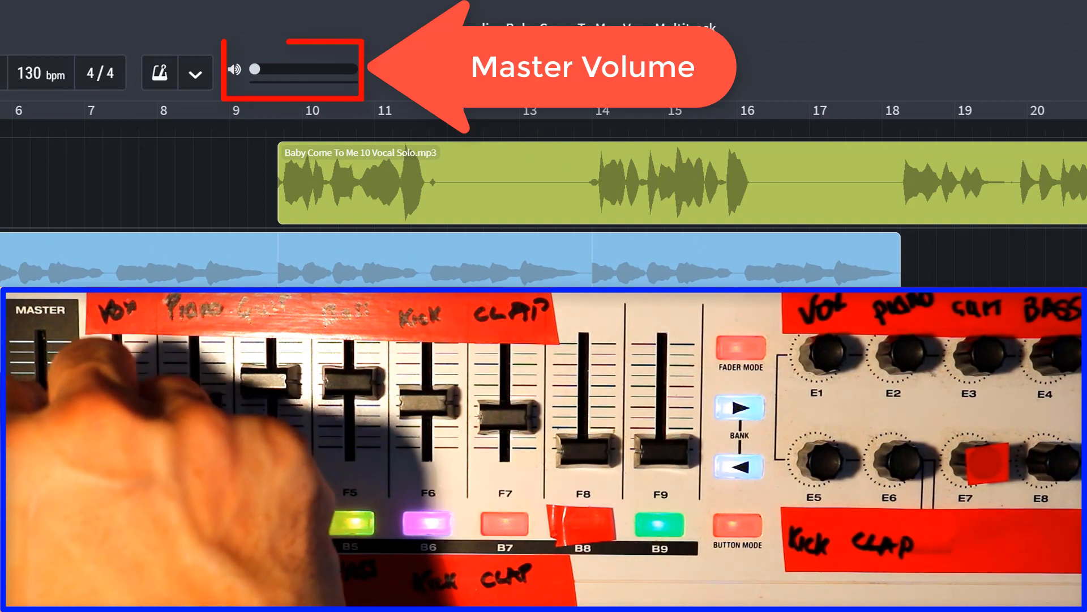
Raise the project's master volume with the toolbar slider.
drag(255, 70, 310, 69)
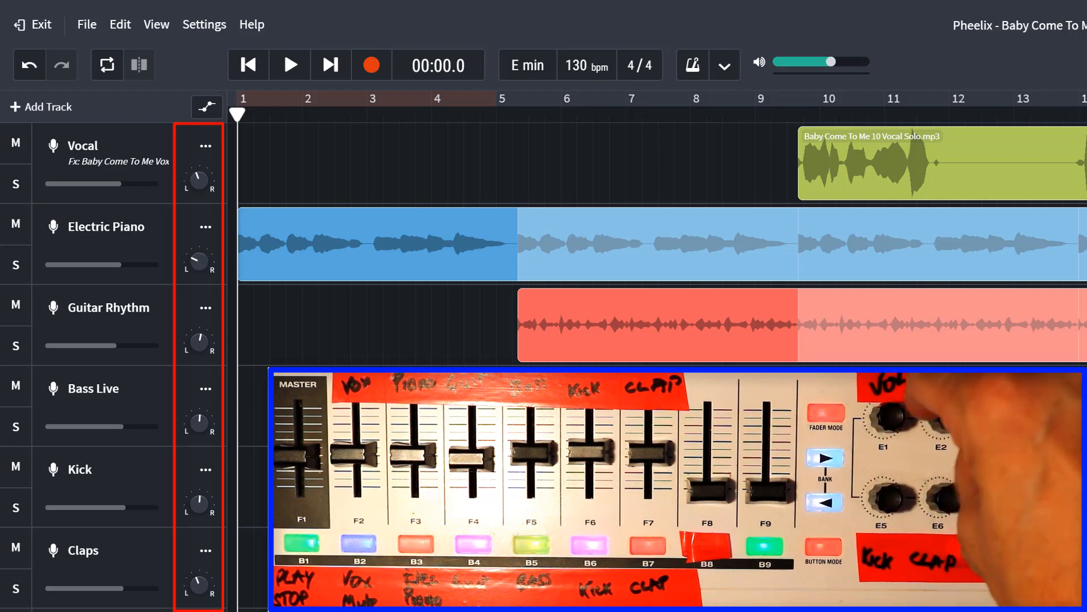
click(16, 223)
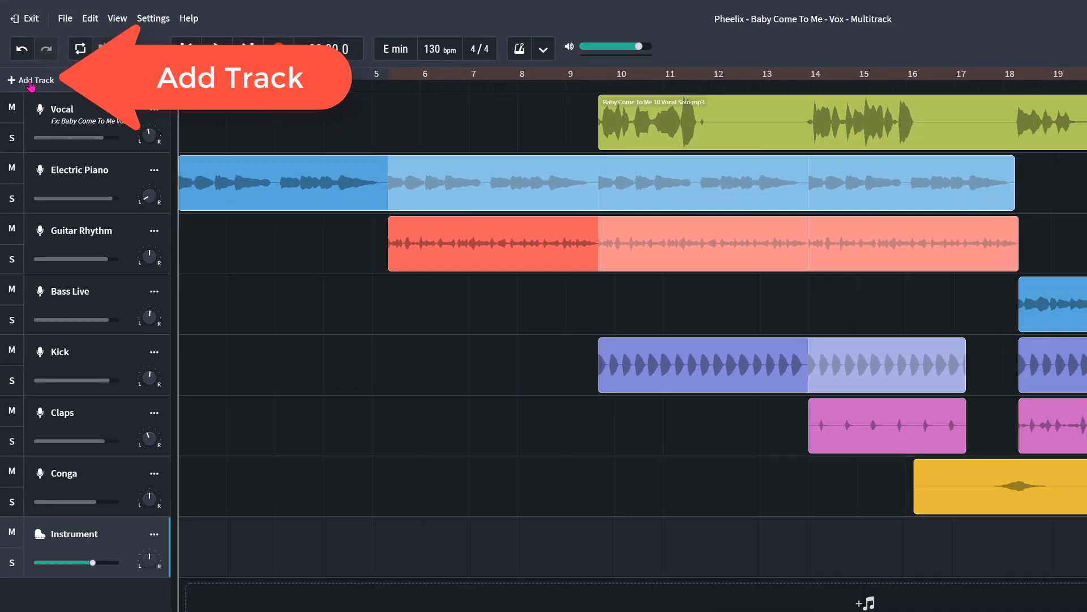
Add an Instrument 2 Grand Piano track and set its MIDI input to the Code 49 controller.
click(29, 79)
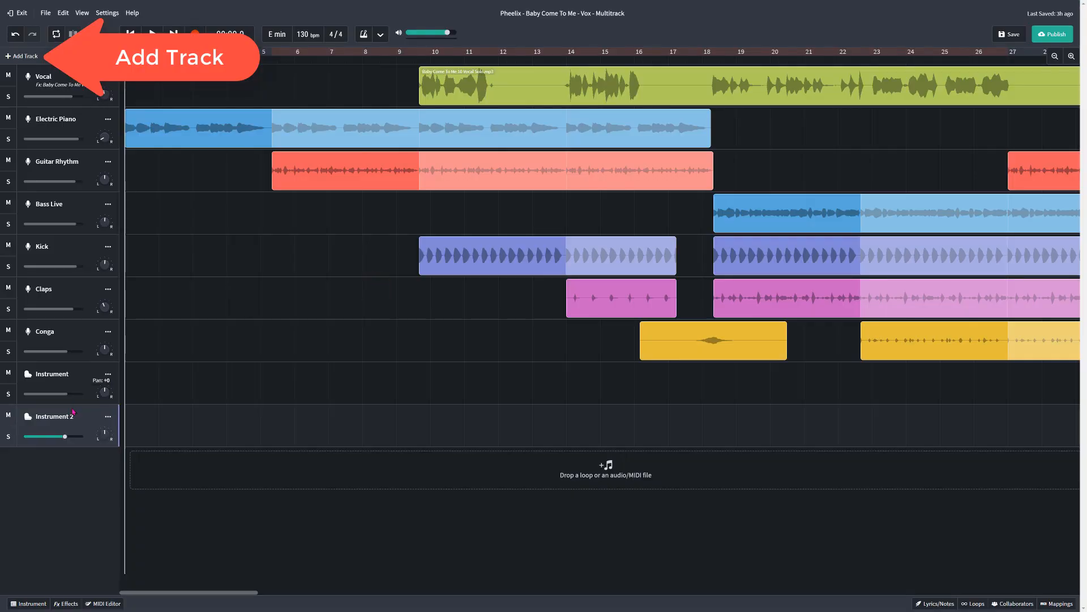
click(50, 416)
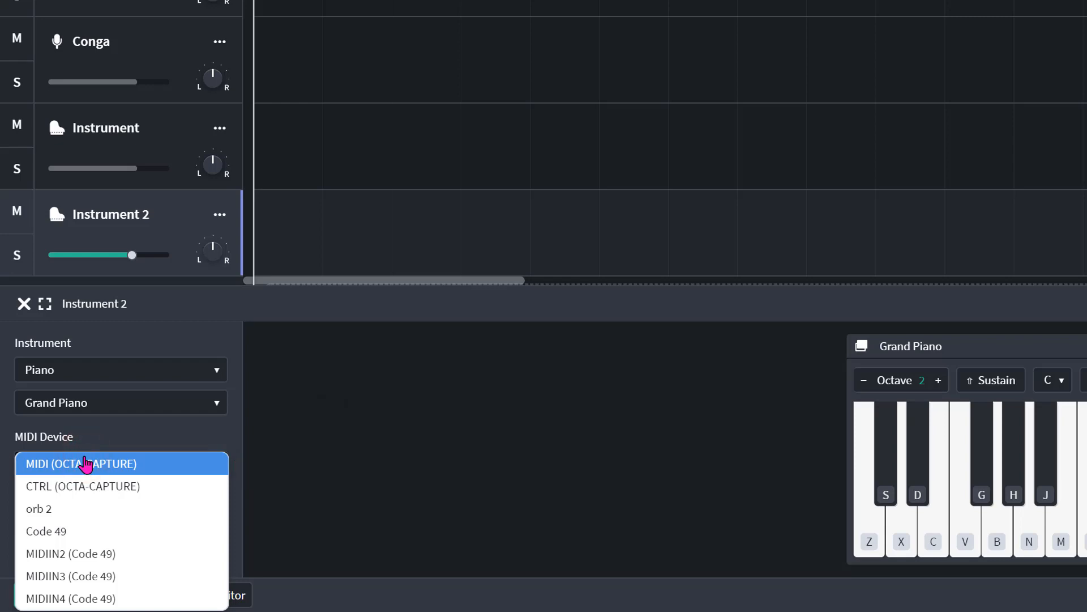
click(47, 530)
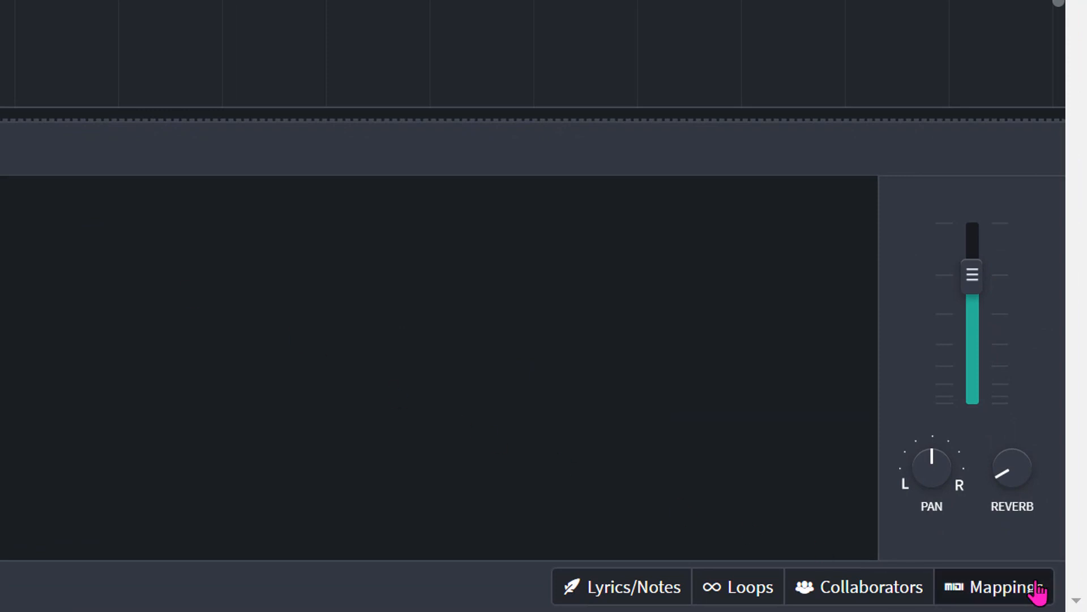
Turn on MIDI mapping mode and bring the master volume down to zero.
click(1010, 586)
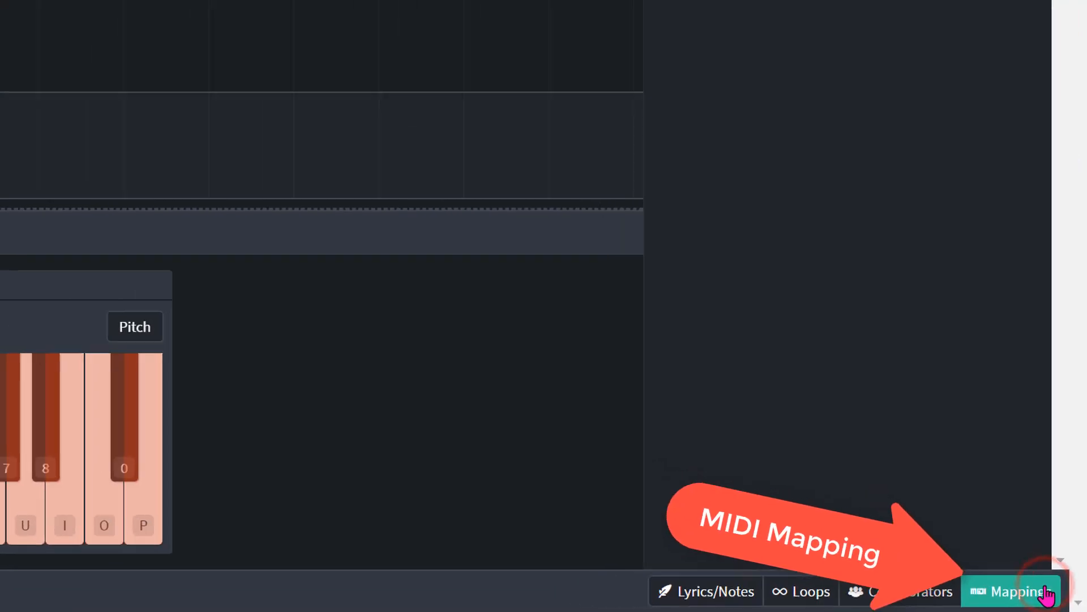
click(1012, 592)
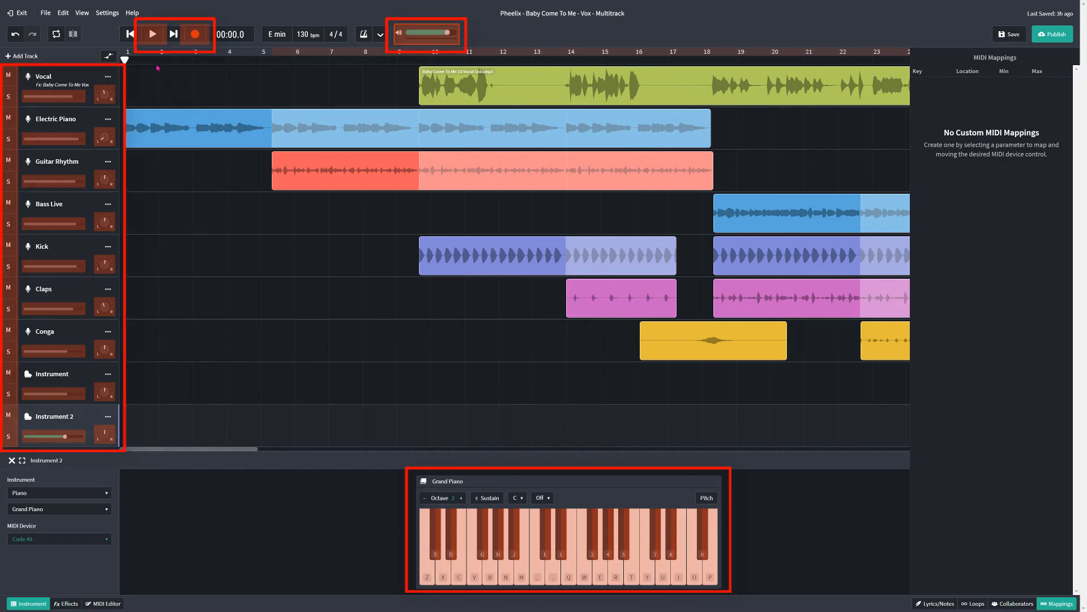
mouse_move(310, 109)
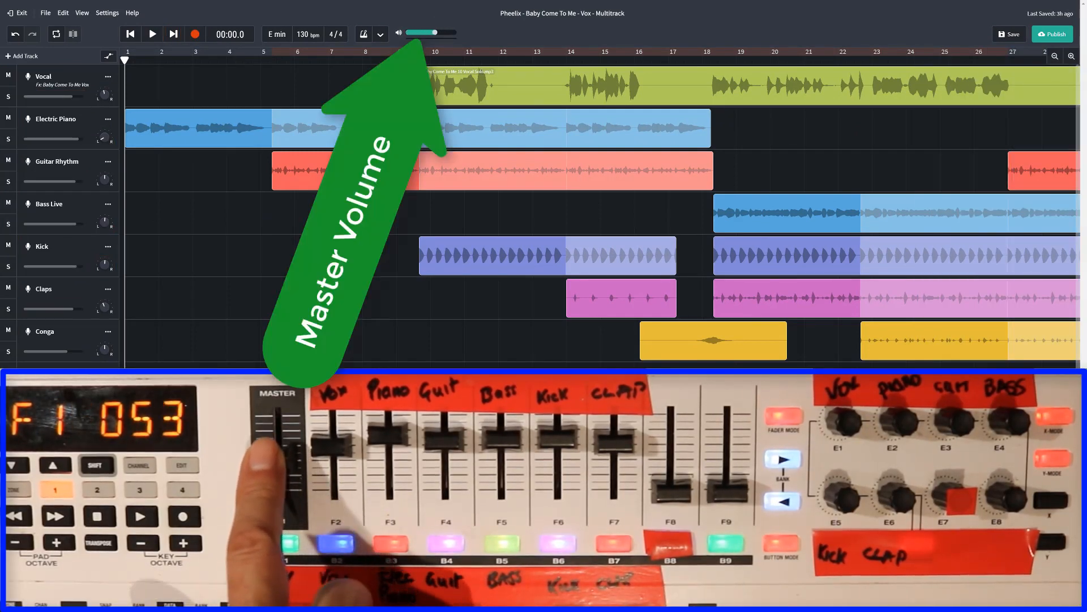
drag(435, 33, 408, 33)
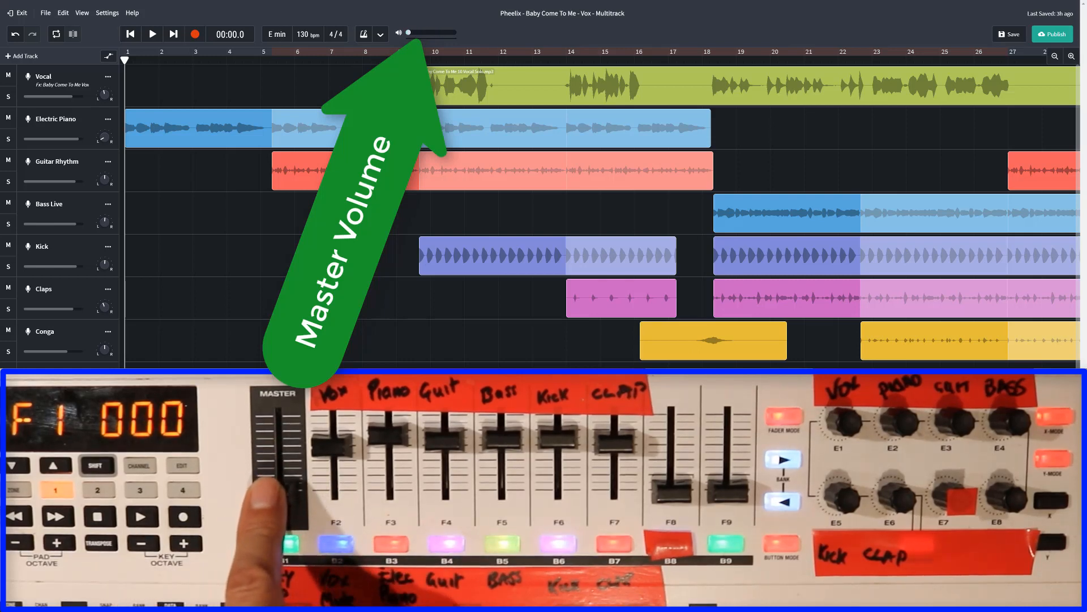
drag(408, 33, 437, 32)
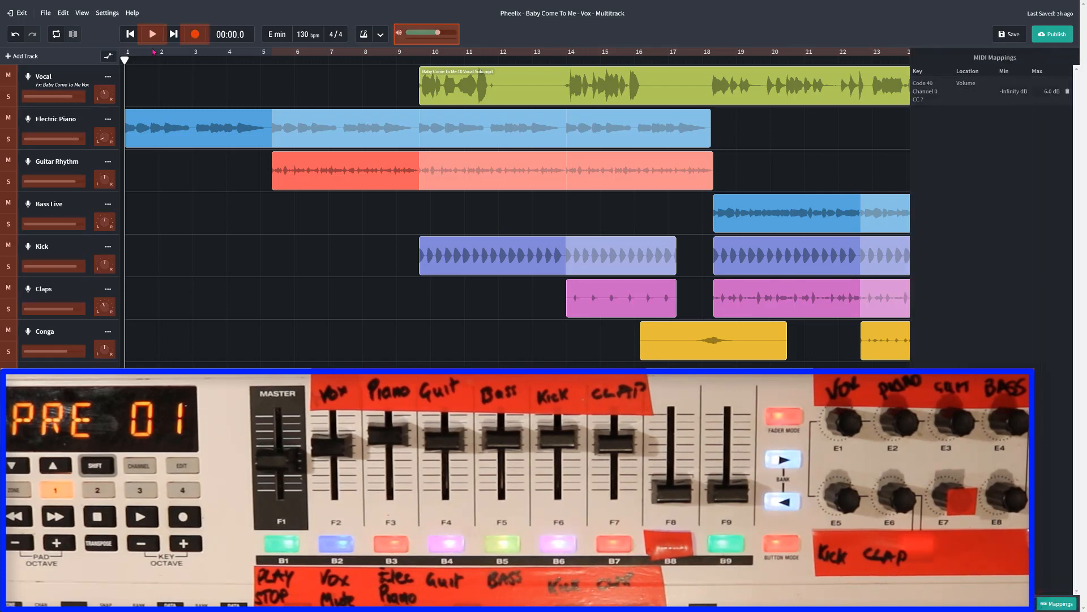
Pick the Play button as the next control to map to the Code 49.
click(150, 33)
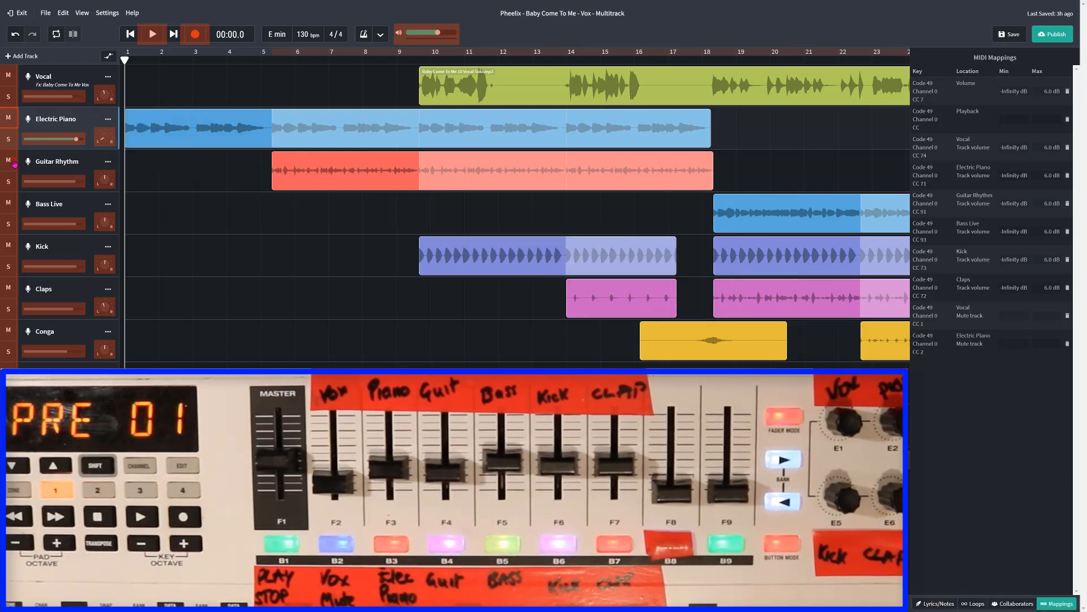
Select the Guitar Rhythm and Kick mute buttons for controller pad mapping.
click(447, 545)
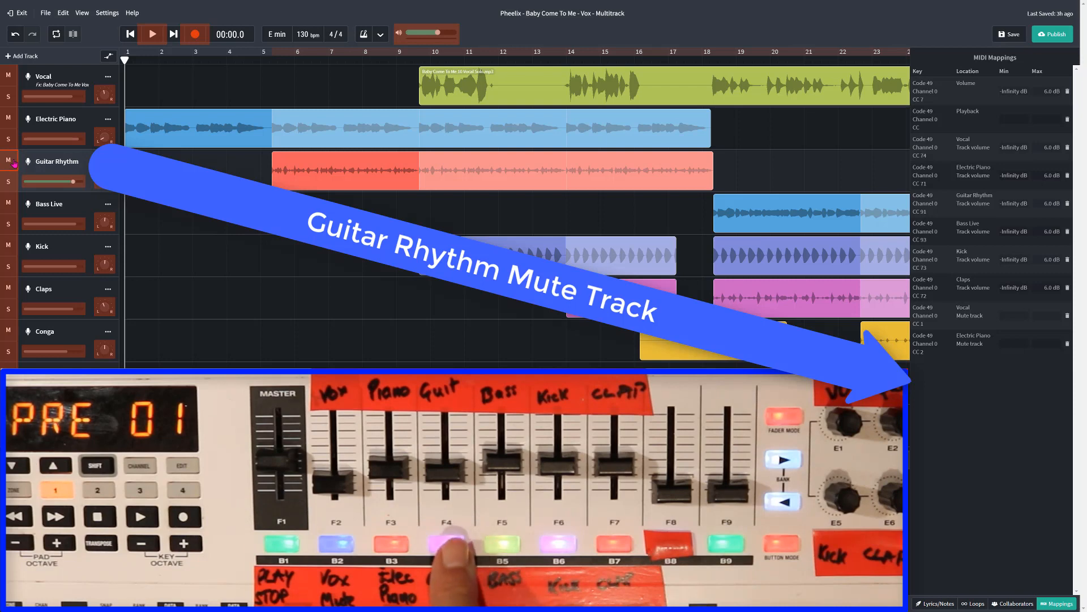
click(446, 543)
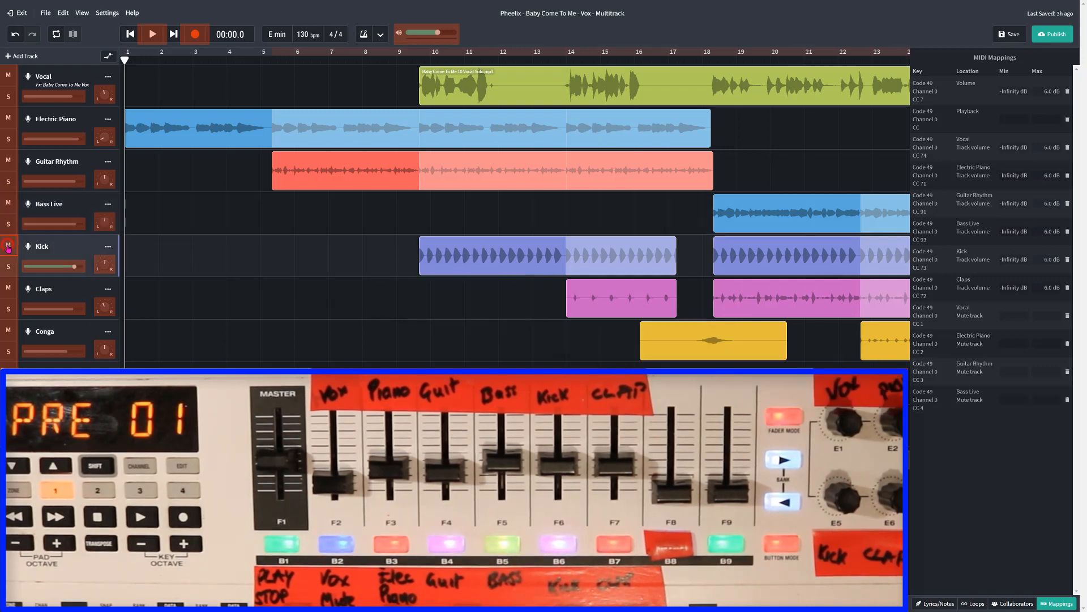
click(558, 545)
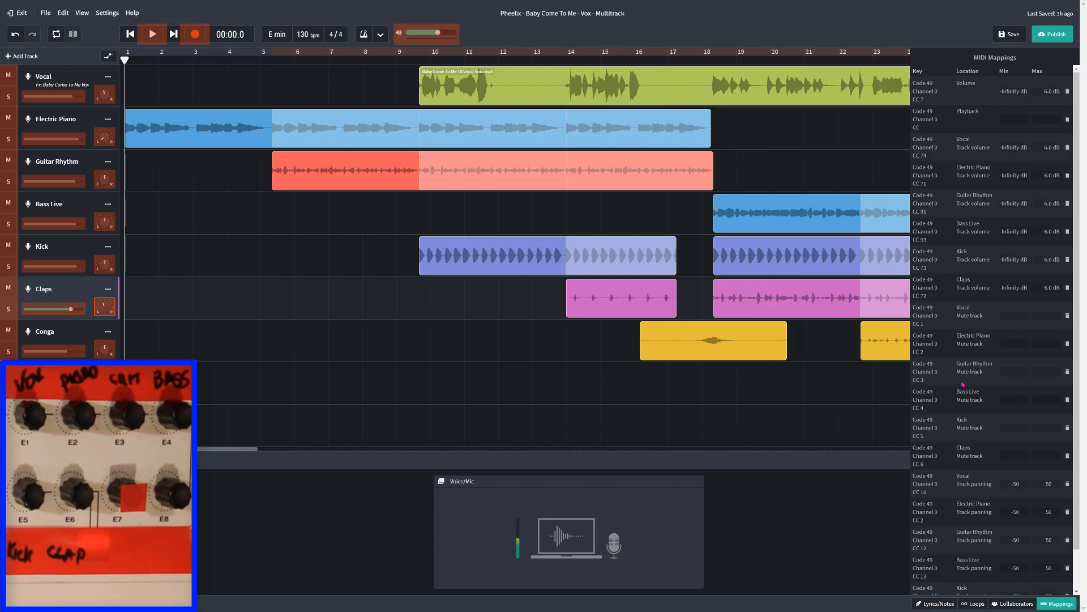
Scroll down the track list to reach the lower tracks' controls.
scroll(down, 3)
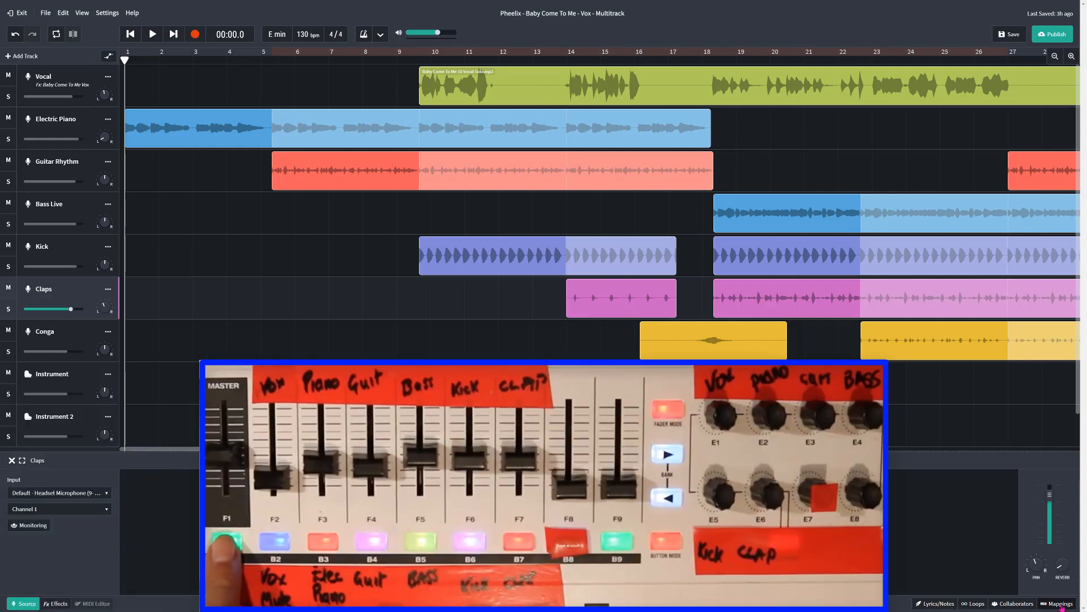
Exit MIDI mapping mode, returning to the multitrack view.
click(152, 33)
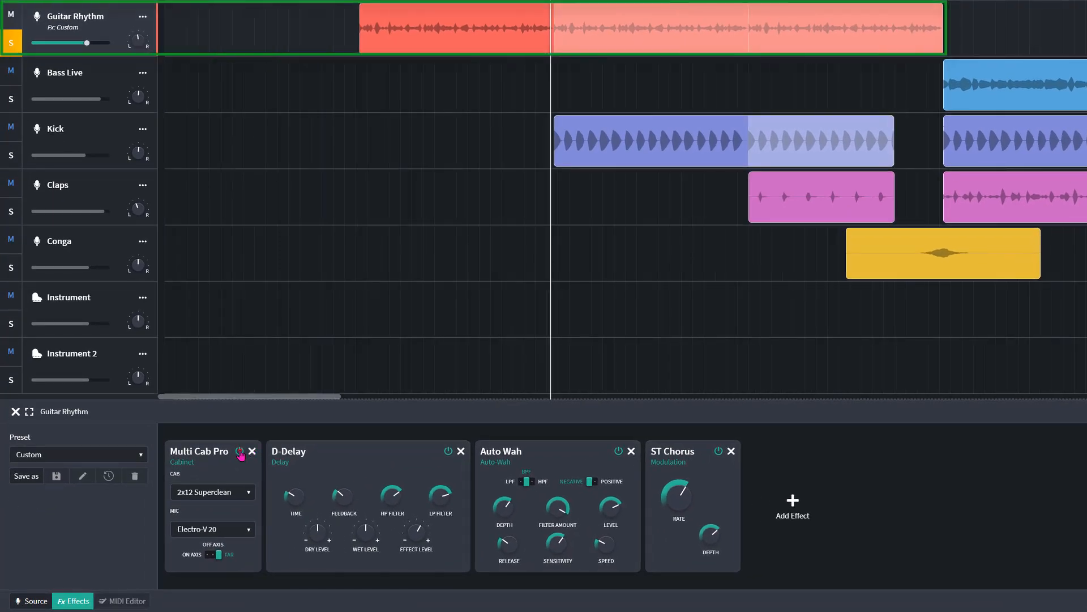
Leave Multi Cab Pro and ST Chorus active while bypassing D-Delay and Auto Wah on Guitar Rhythm.
click(450, 451)
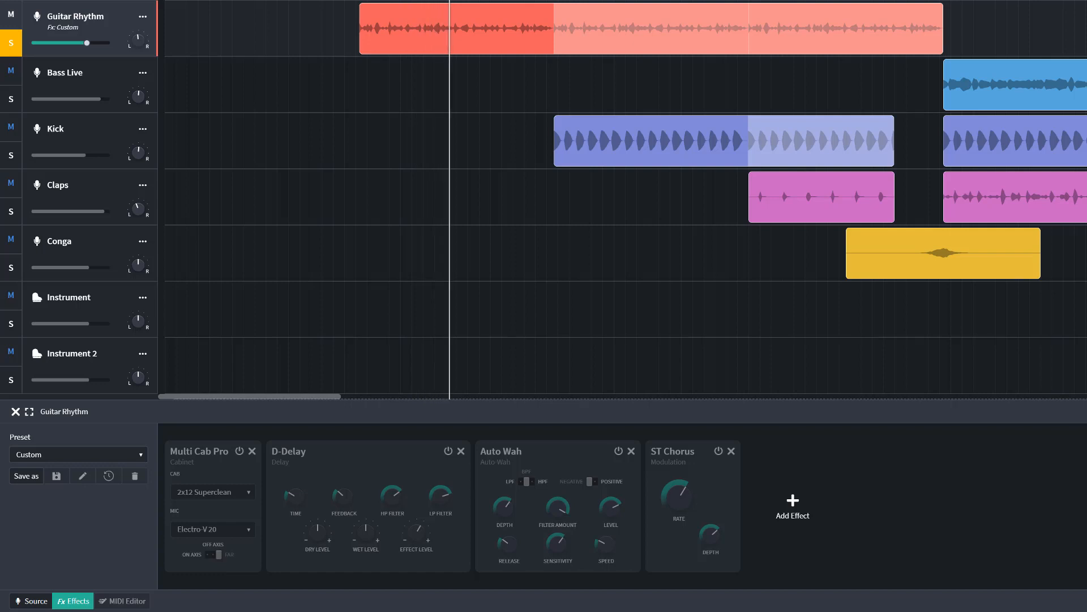
click(239, 451)
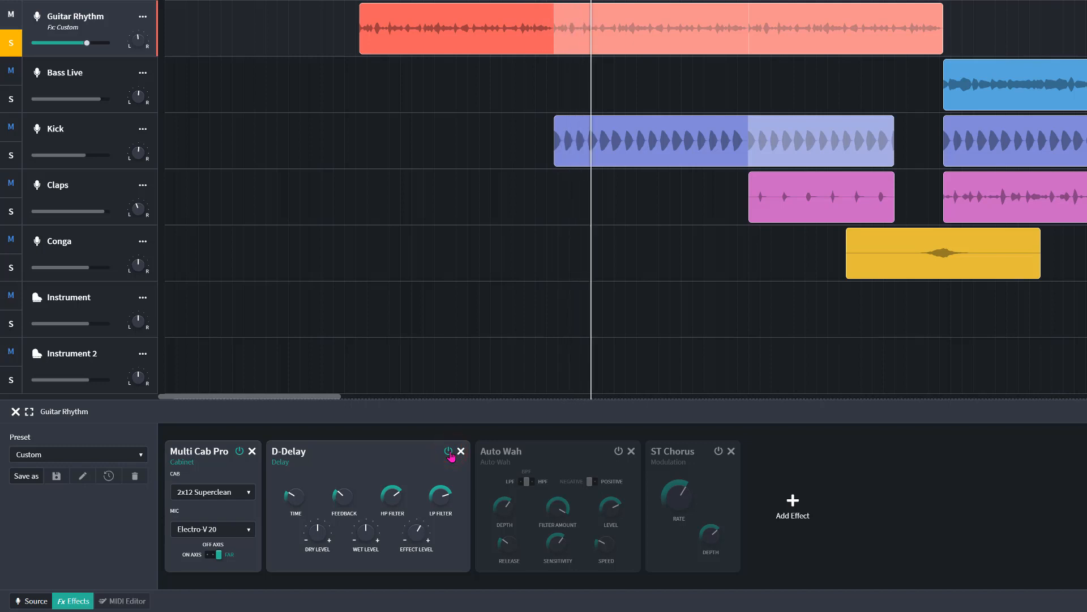
click(449, 451)
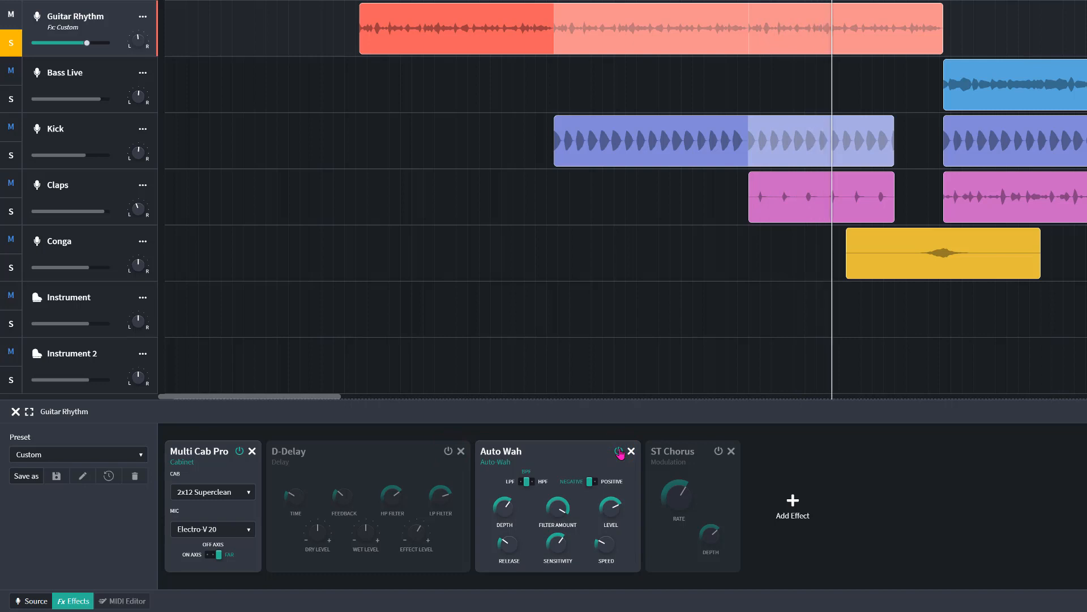
click(619, 451)
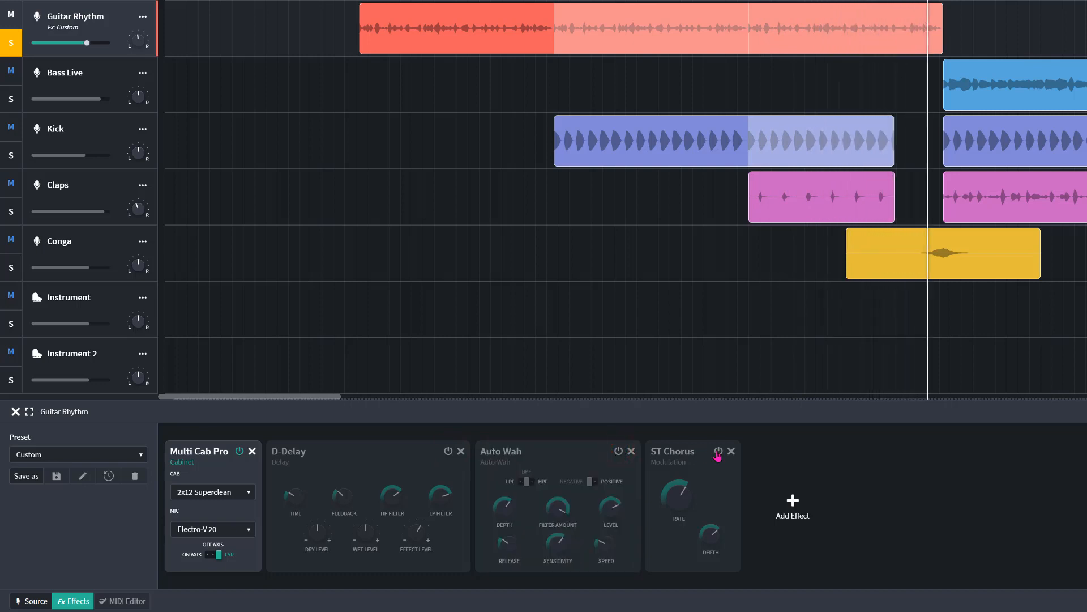
click(718, 451)
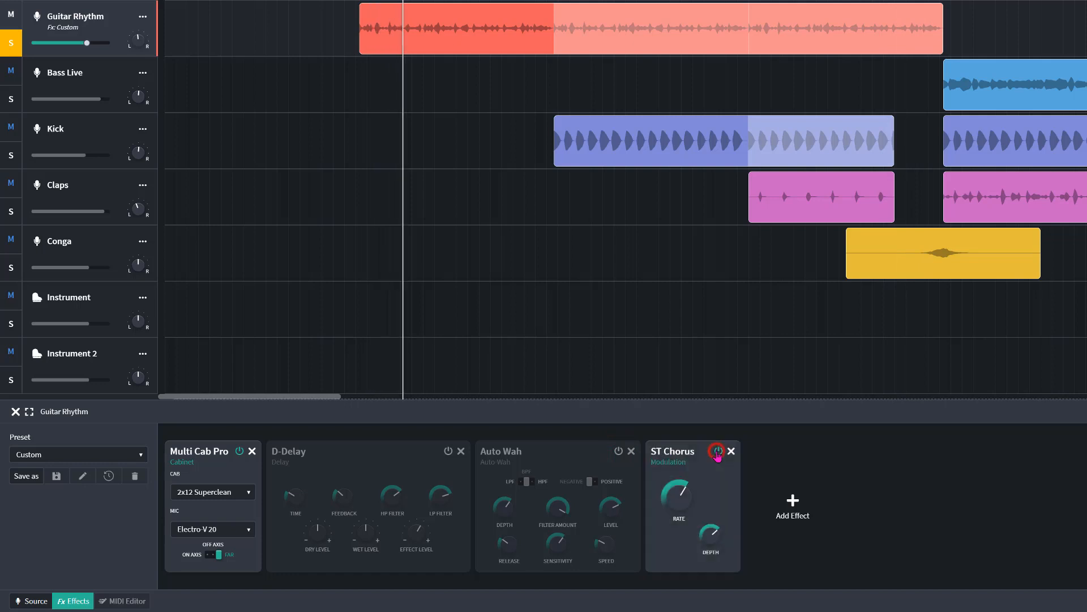
click(718, 452)
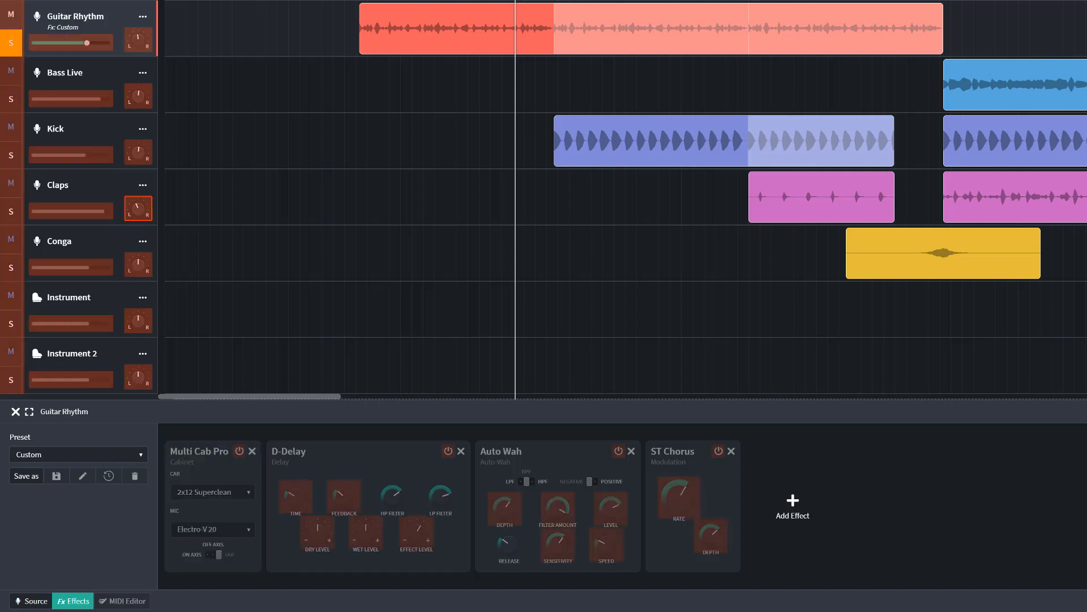
mouse_move(568, 321)
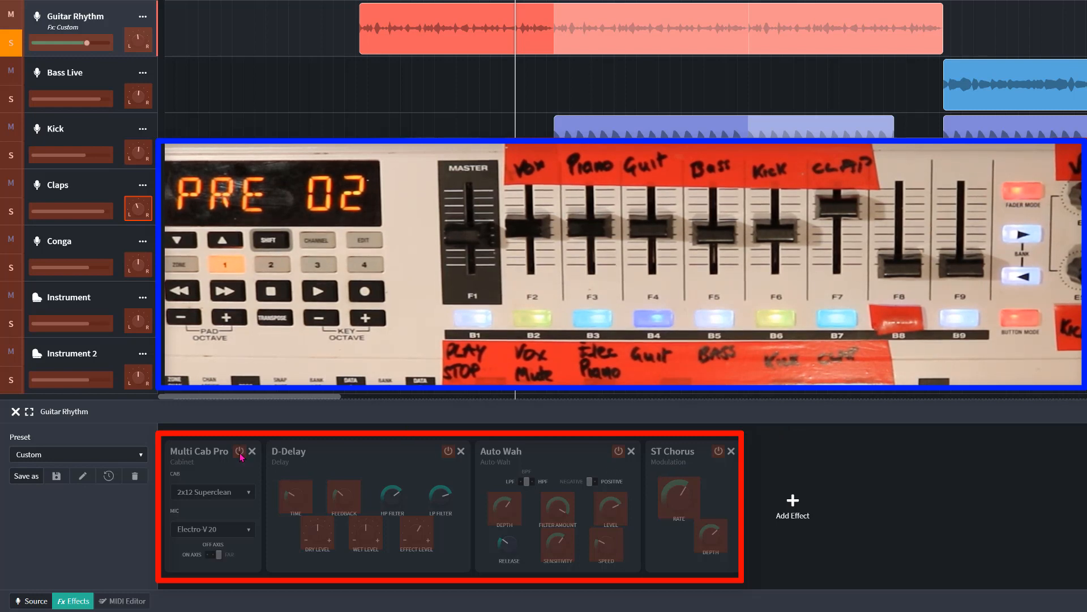
Map Multi Cab Pro and D-Delay bypass on Guitar Rhythm to a Code 49 button (CC 15).
click(239, 451)
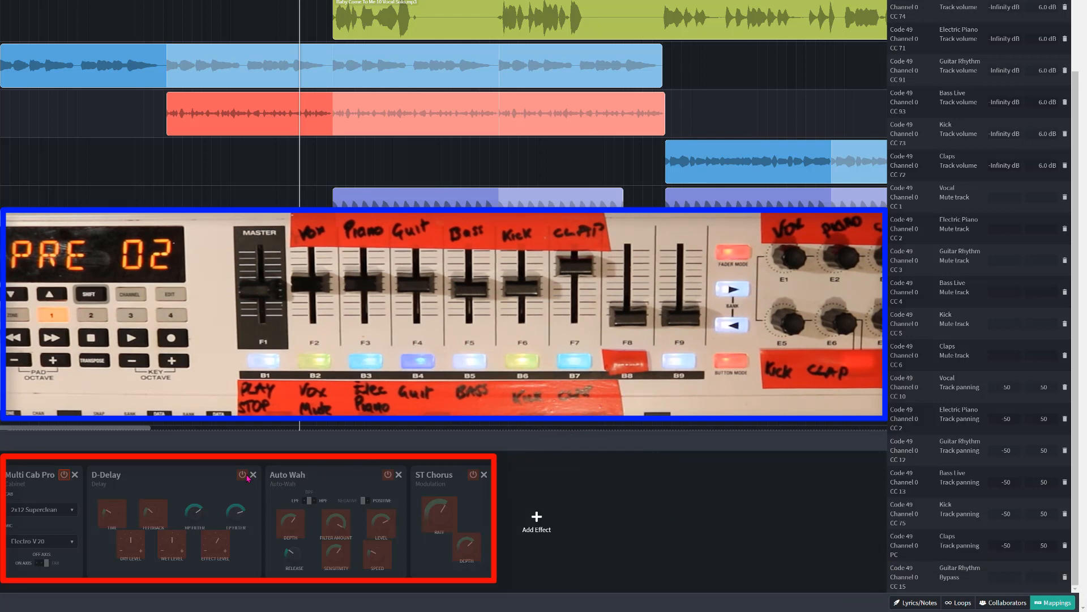
click(242, 475)
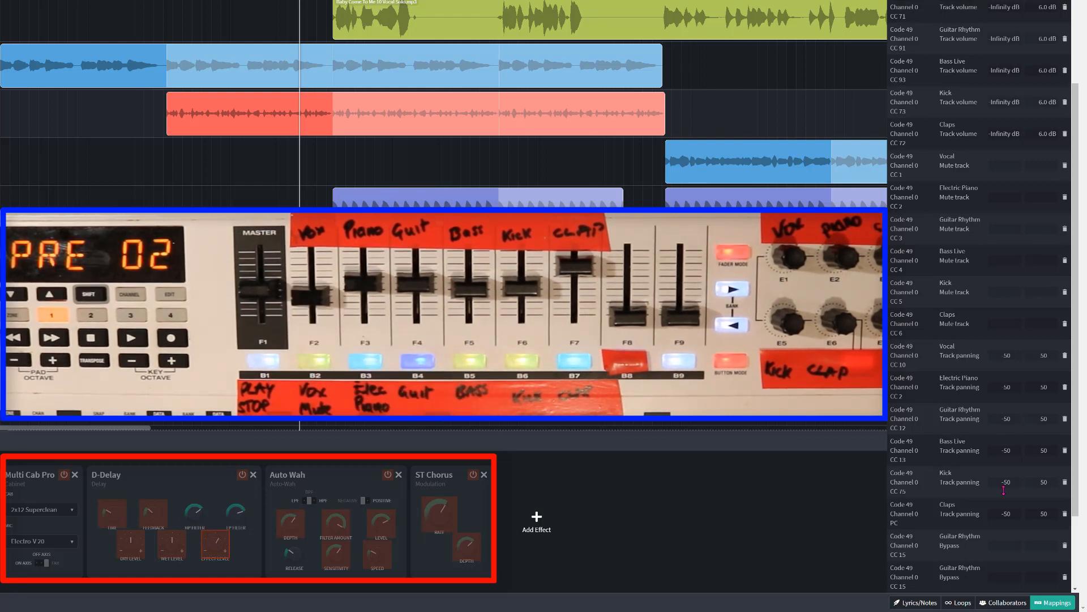
Map Guitar Rhythm's effect level and the ST Chorus rate (0–10 Hz) to controller knobs.
scroll(down, 3)
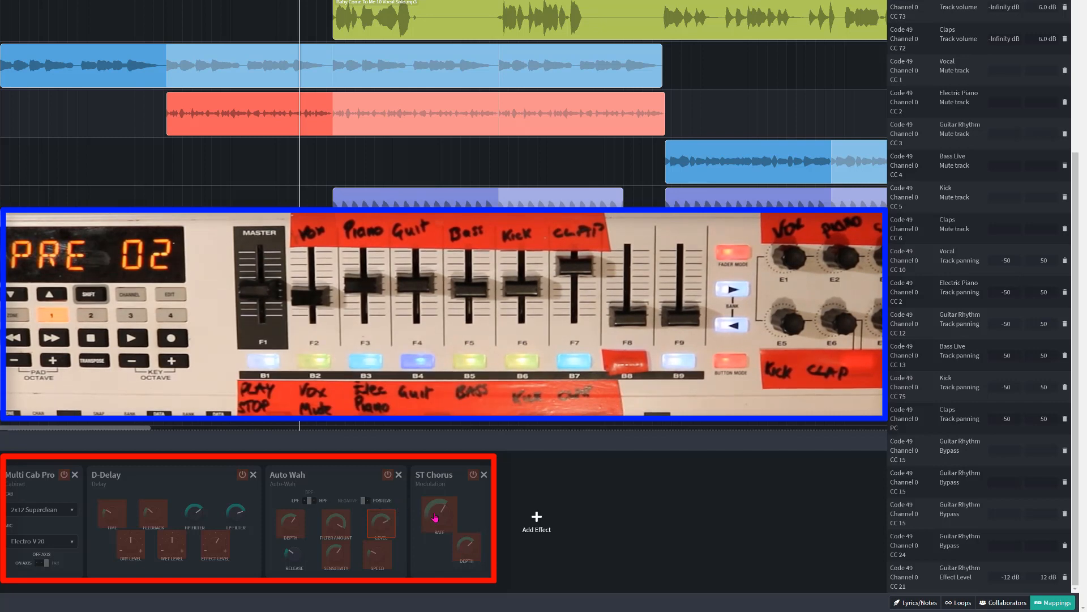
drag(440, 513, 442, 500)
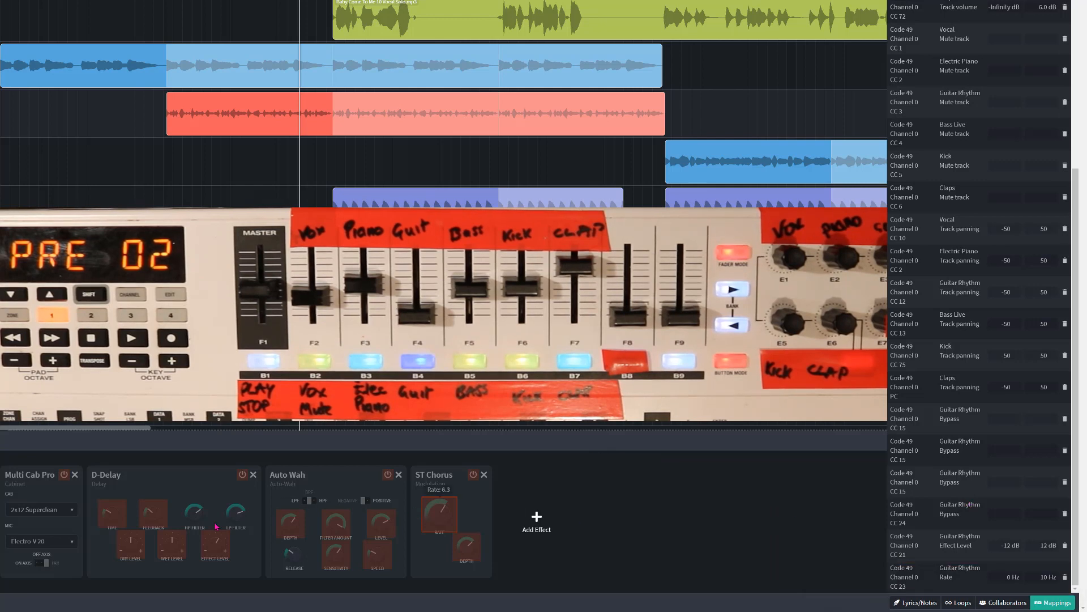
click(113, 516)
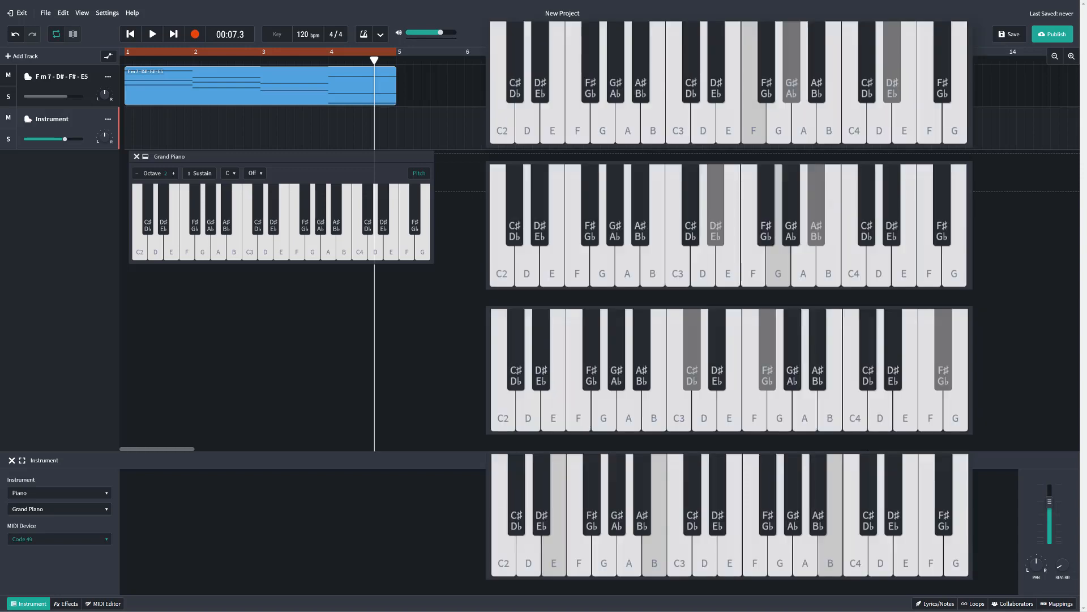
Play back the Fm7 – D# – F# – E5 chord clip on the Grand Piano track.
click(150, 32)
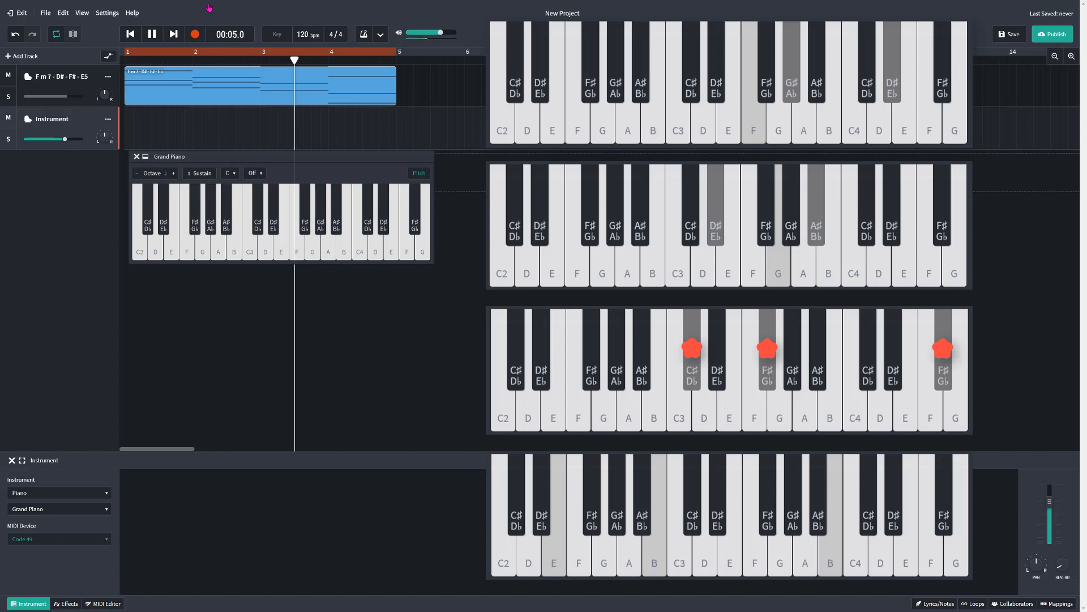
Pause playback and bring up the MIDI Mappings panel, still empty of custom mappings.
click(150, 33)
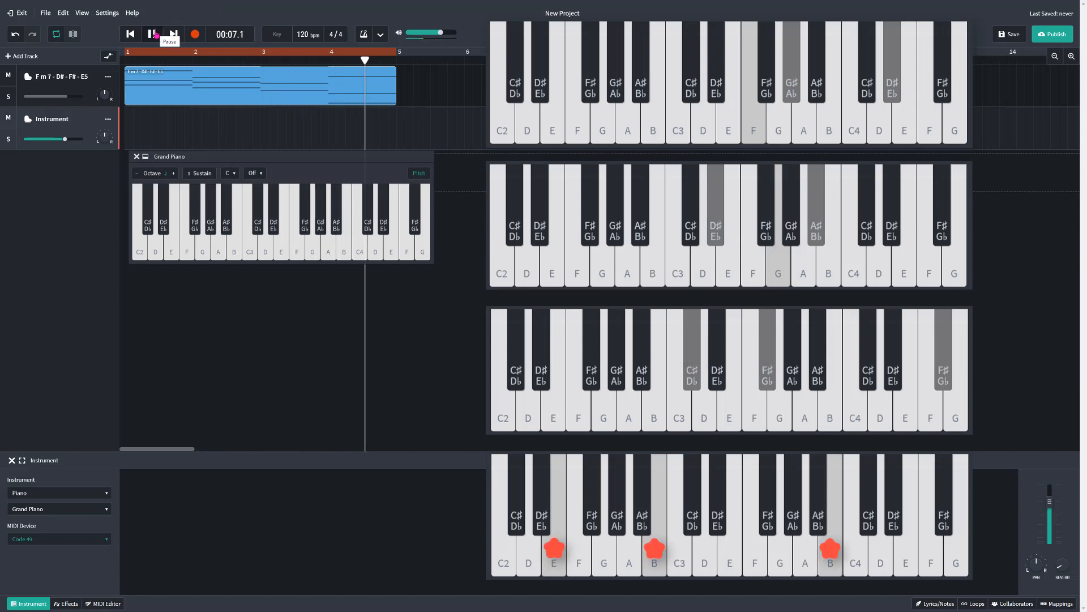
click(151, 33)
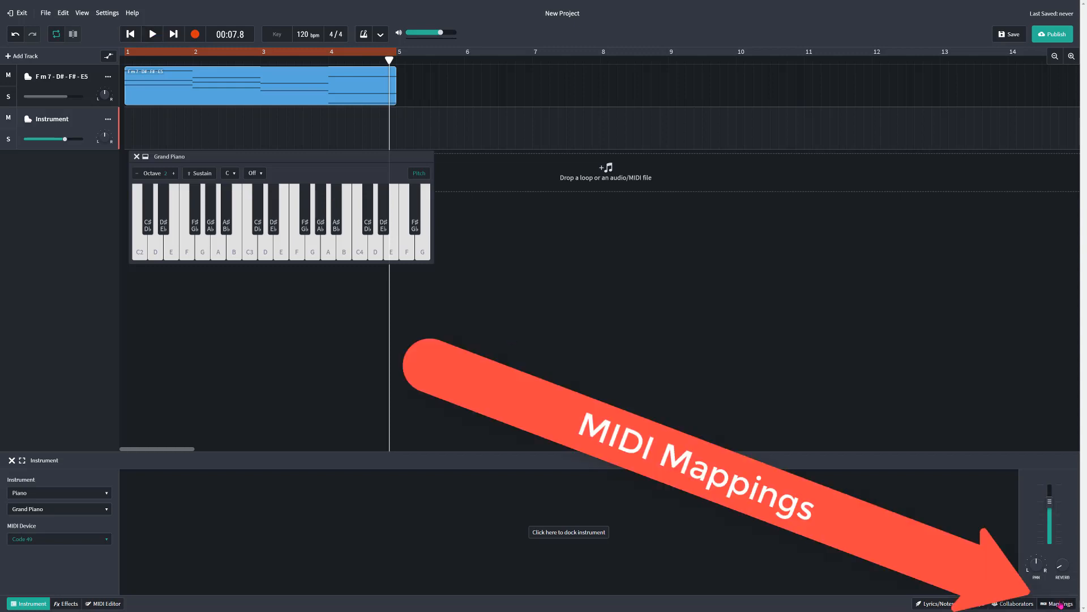
click(1057, 603)
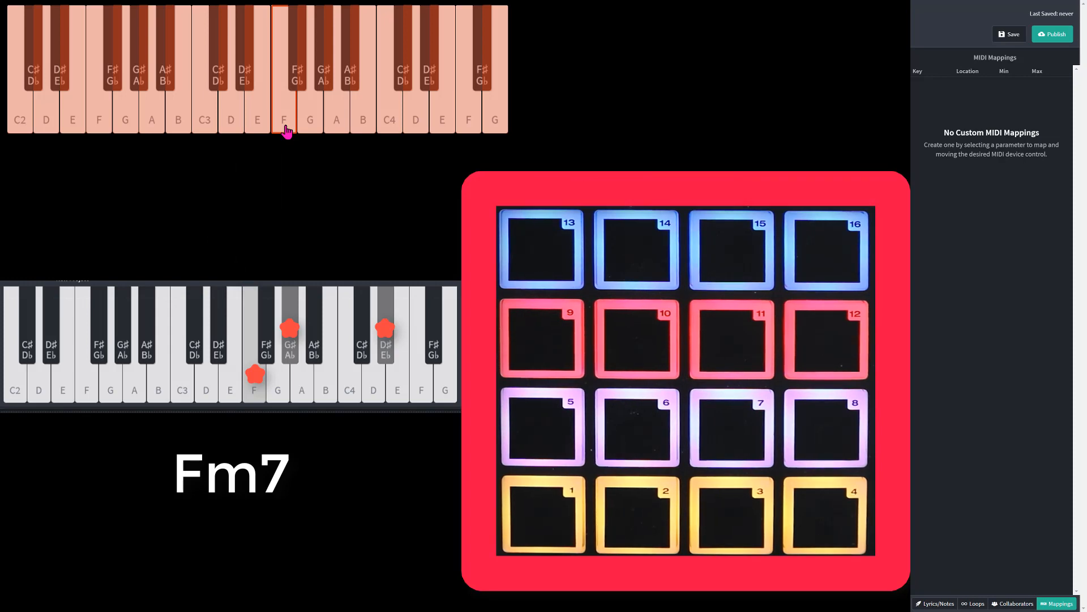
Map controller pad 1 (channel 9 note 48) to instrument note 53 (F).
click(543, 513)
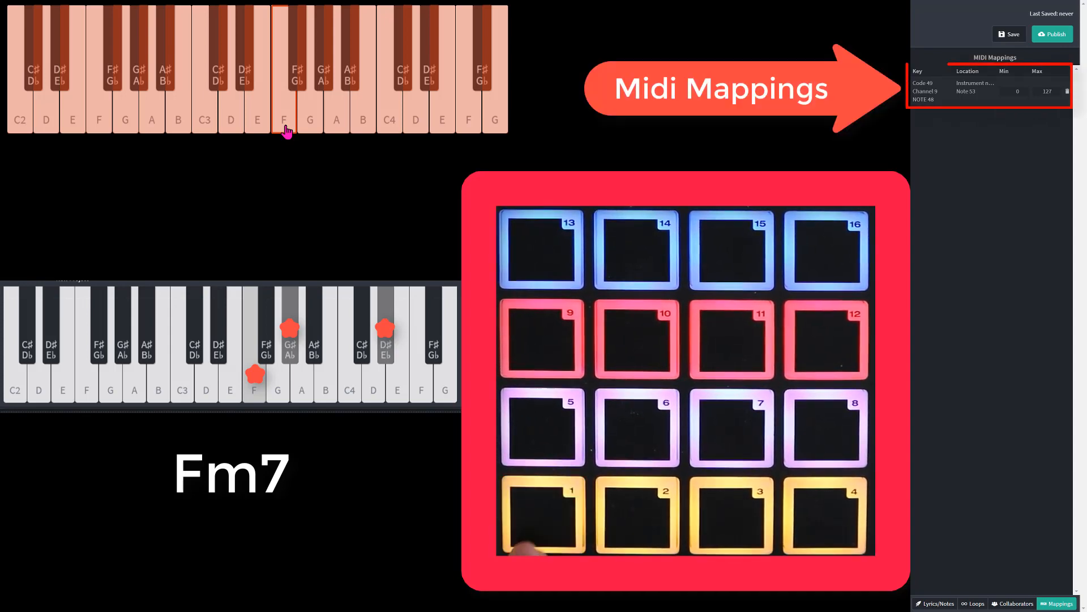
click(543, 514)
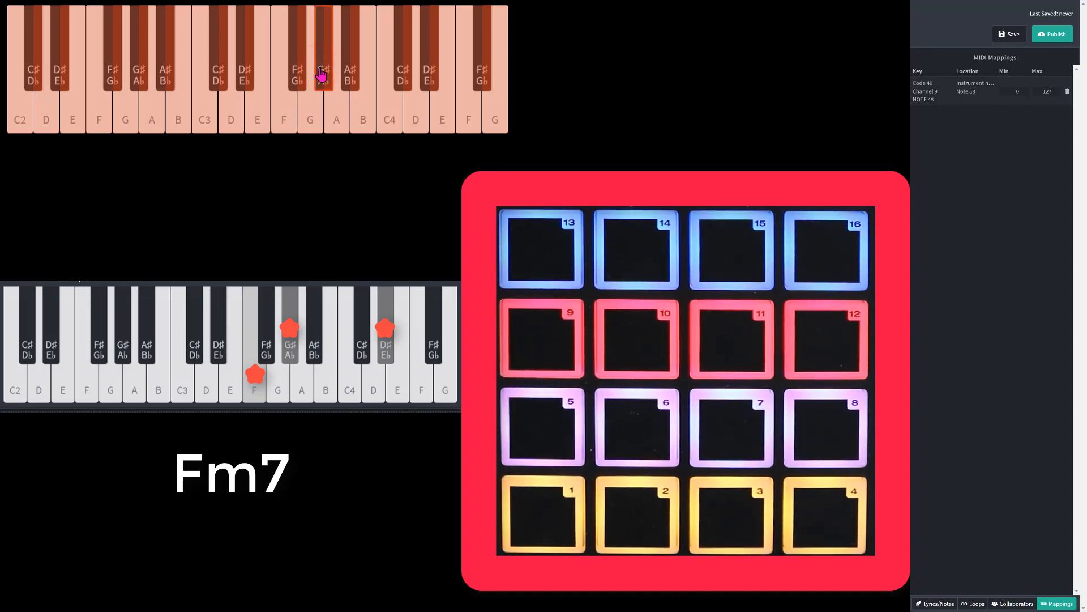
Add a second mapping from pad 1 to instrument note 56 (G#).
click(543, 513)
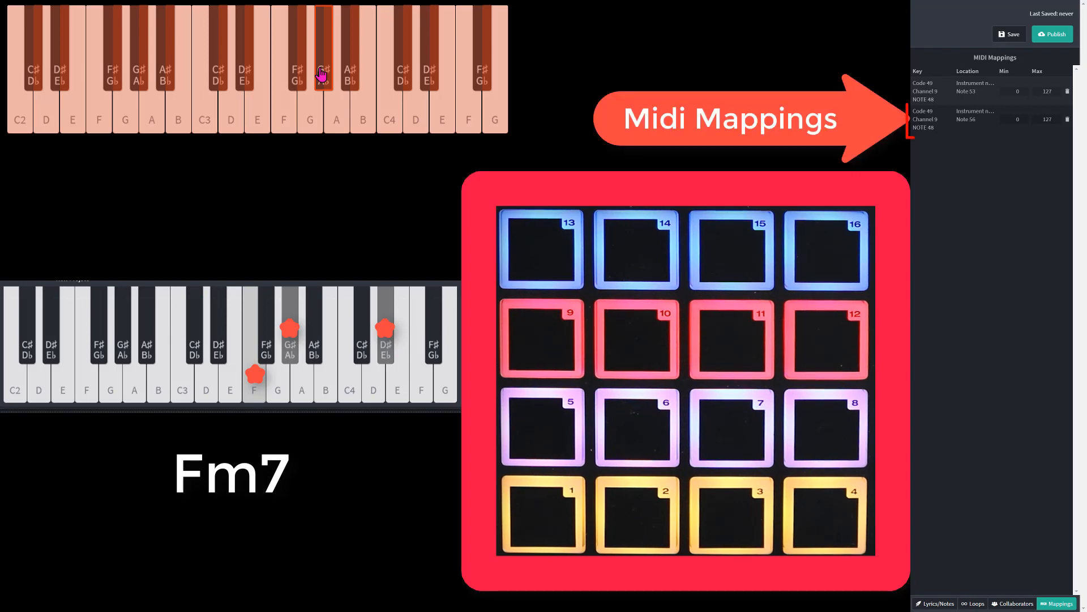
click(990, 119)
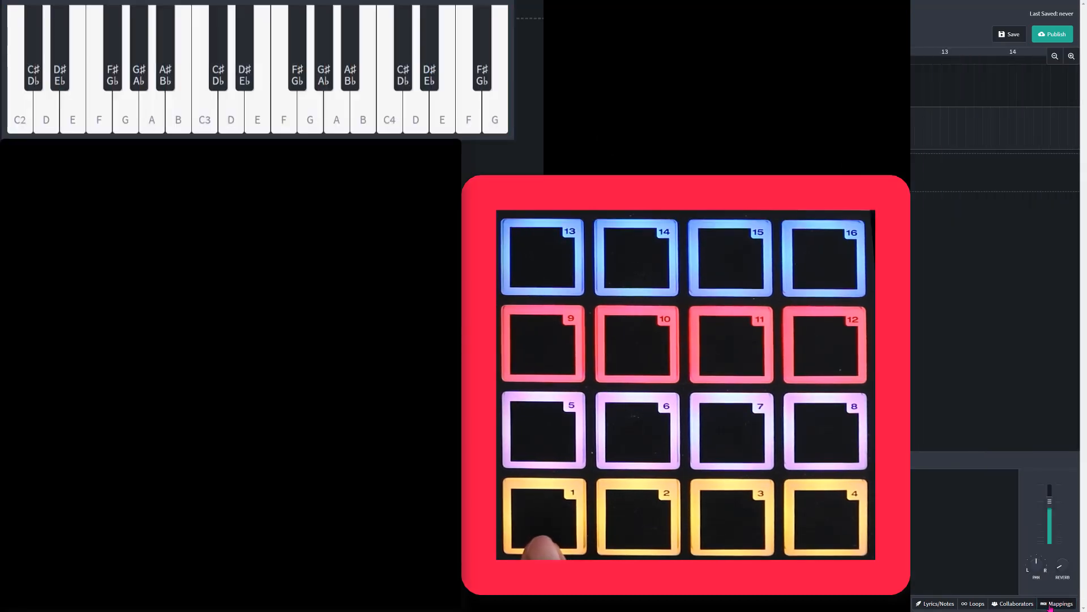
Add pad 1's third note mapping, completing the Fm7 chord assignment.
click(542, 518)
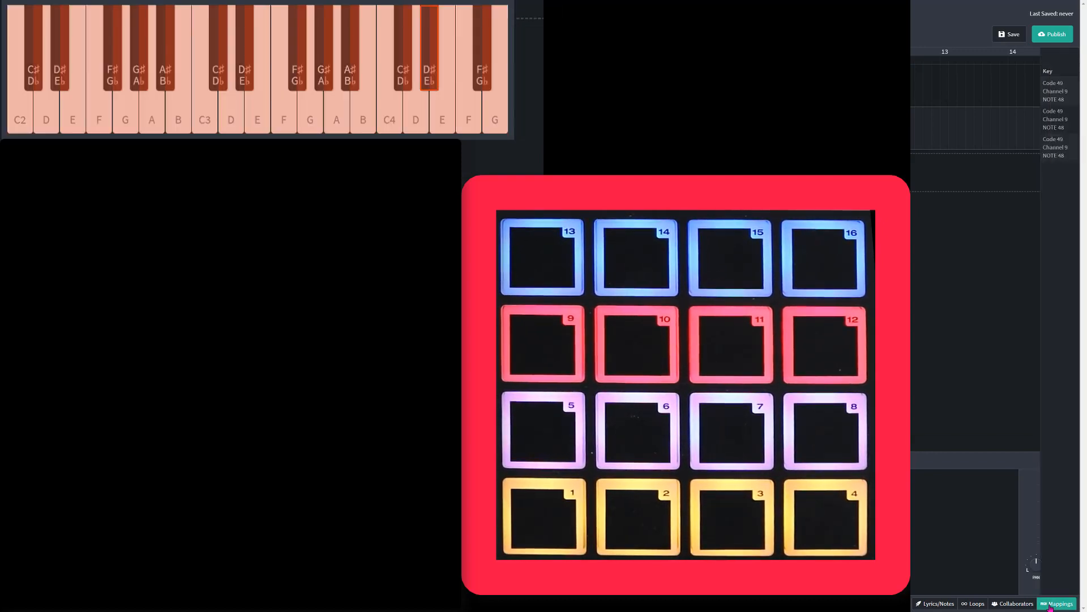
Map pad 2 (note 49) to A# and G for the D# chord.
click(1057, 603)
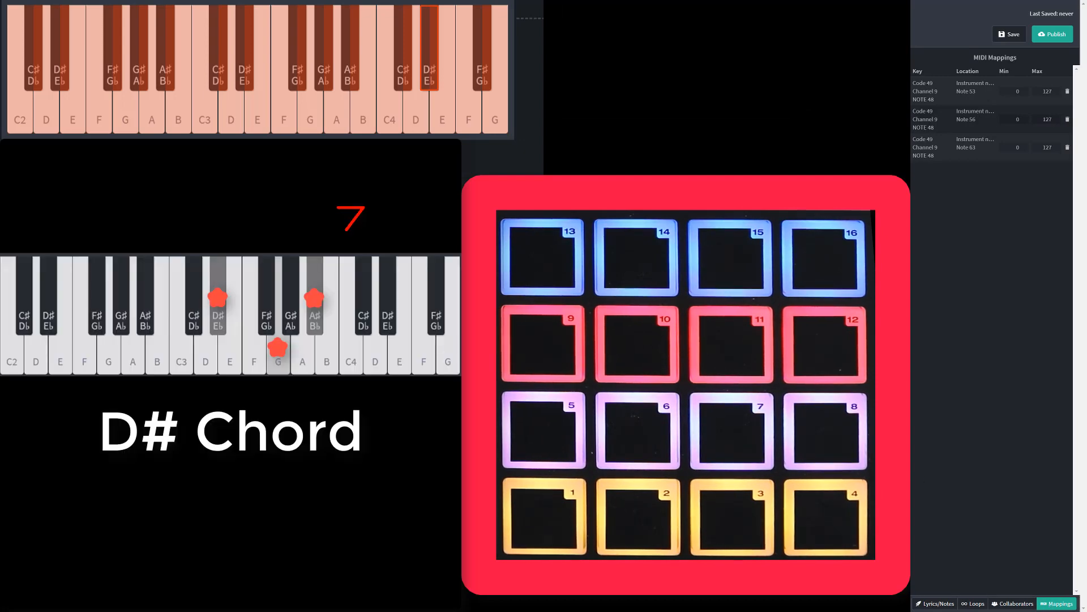
click(344, 76)
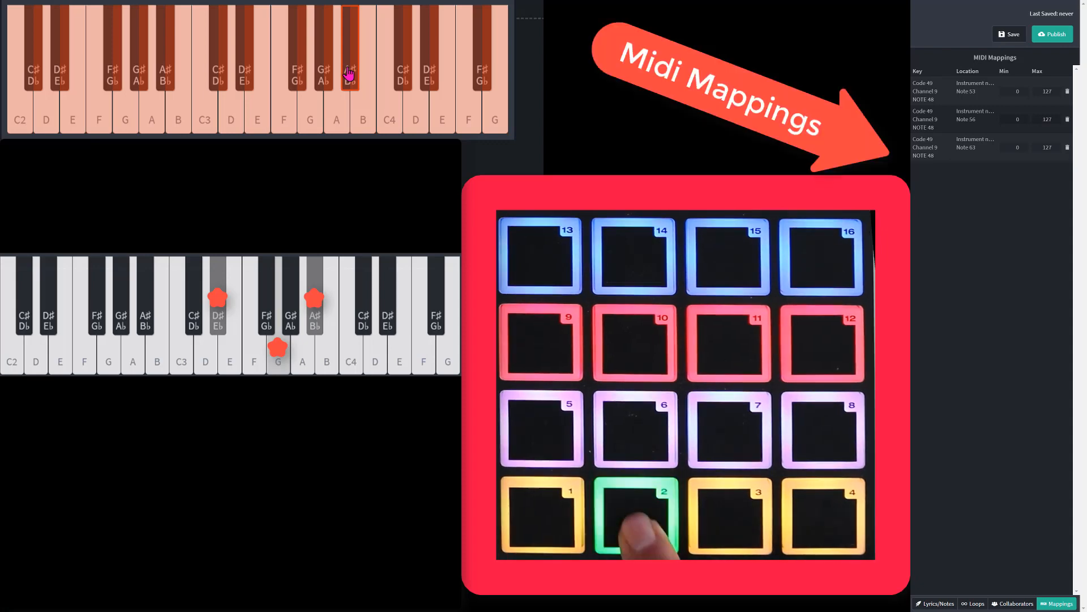
click(638, 514)
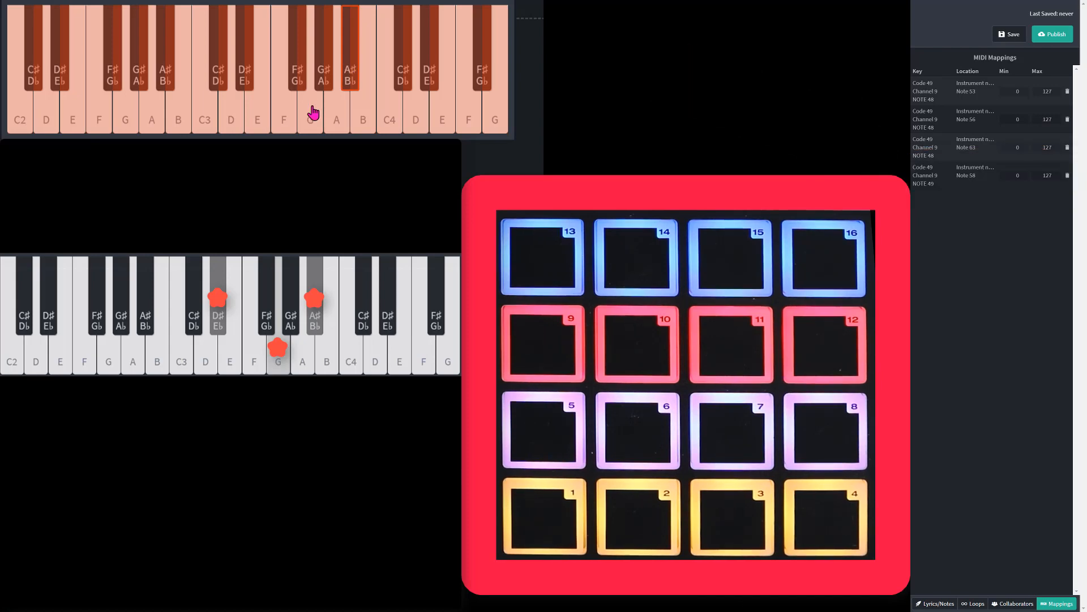
click(312, 111)
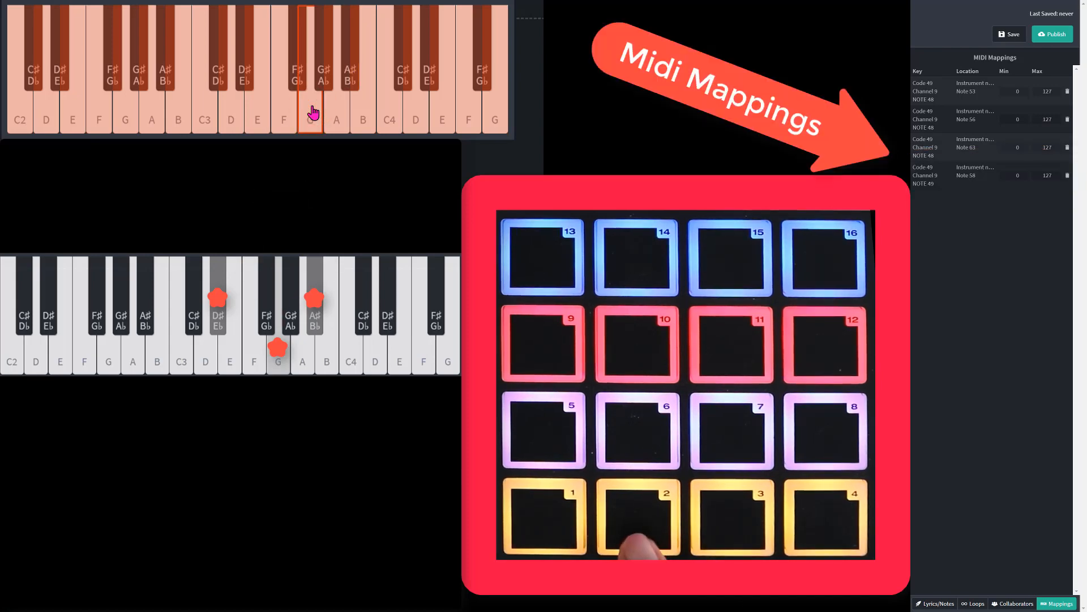
click(637, 516)
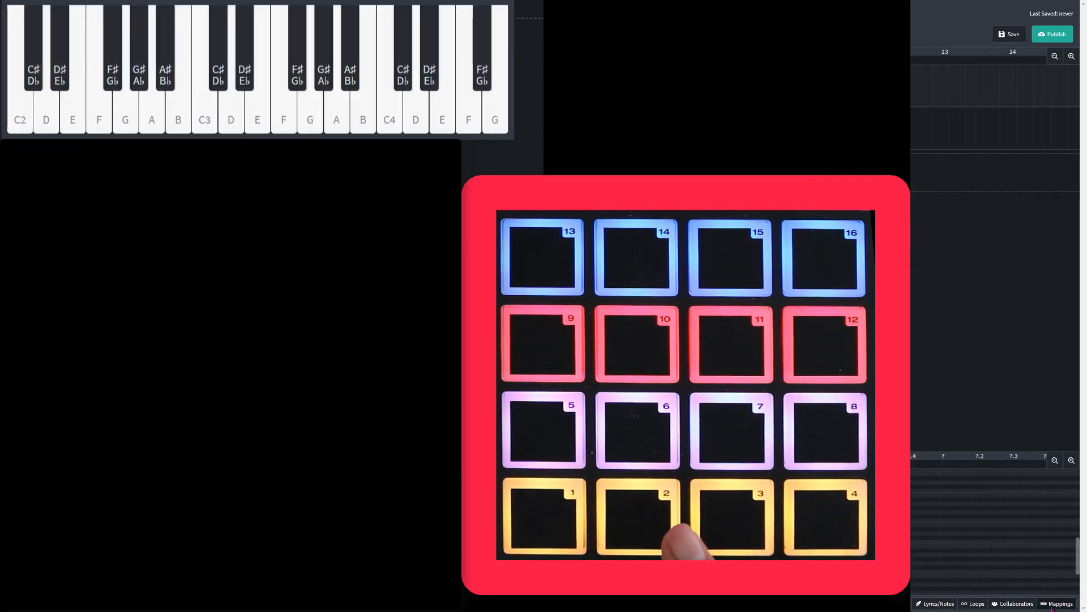
click(635, 516)
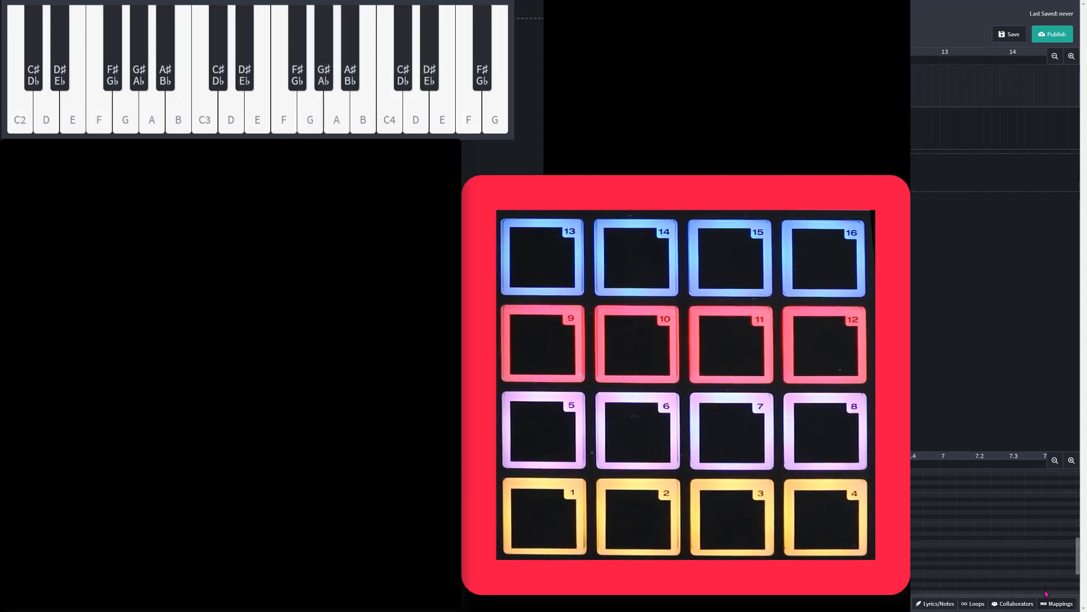
click(1057, 604)
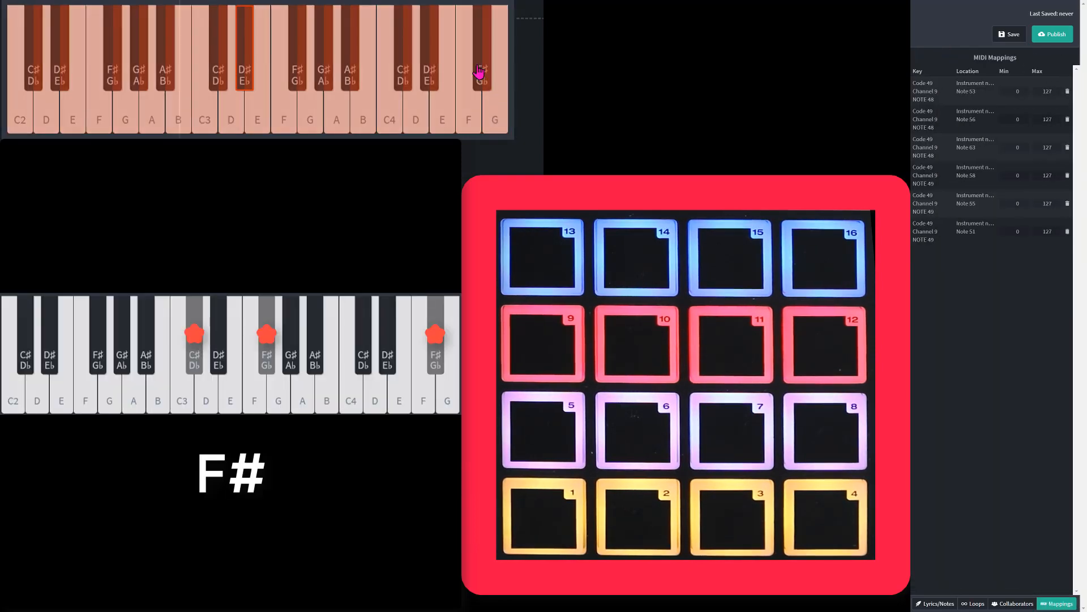
Map pad 3 to the high F# of the F# chord and exit mapping mode.
click(481, 69)
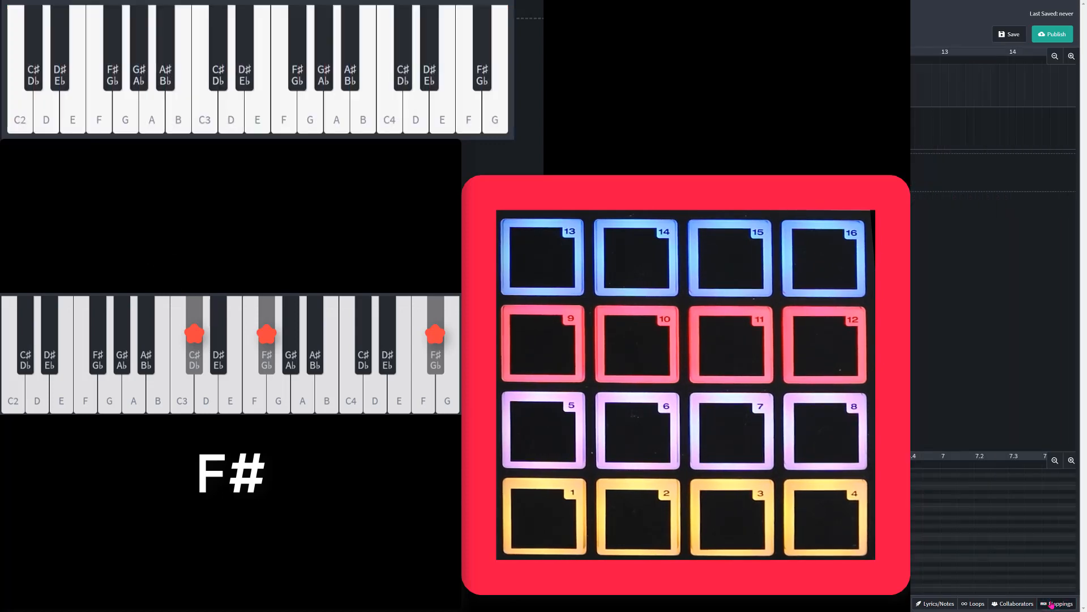
click(732, 516)
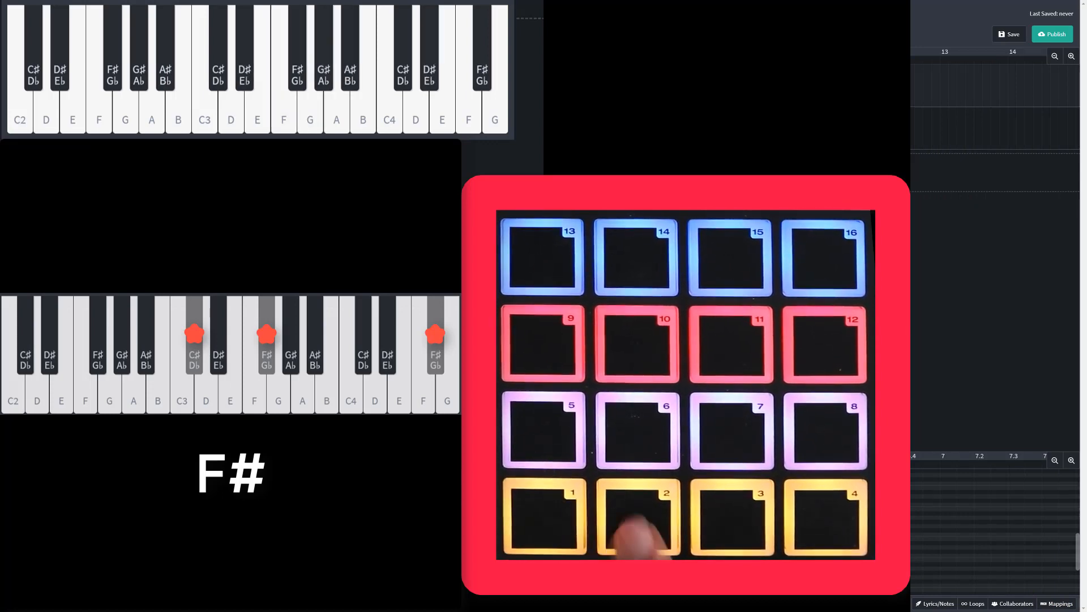
click(732, 517)
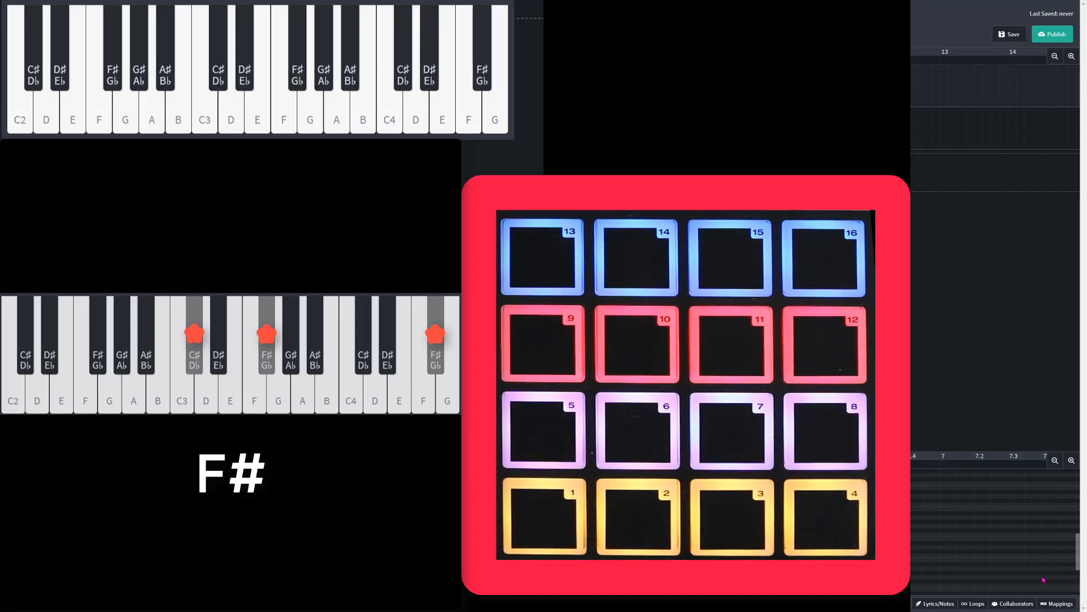
click(1057, 602)
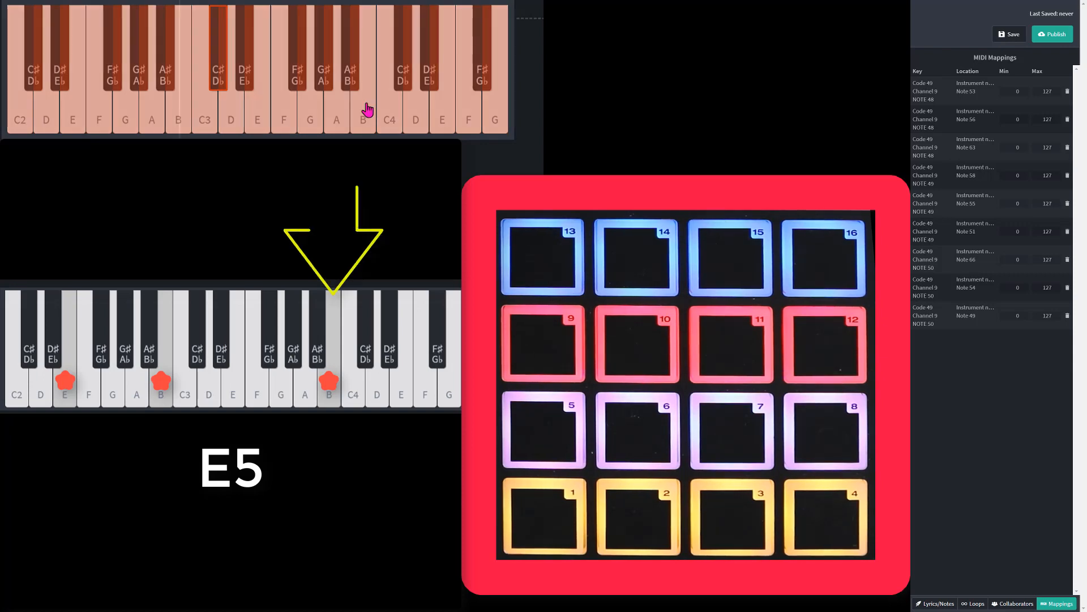
Map pad 4 (note 51) to B for the E5 chord and leave mapping mode, giving twelve mappings.
click(364, 108)
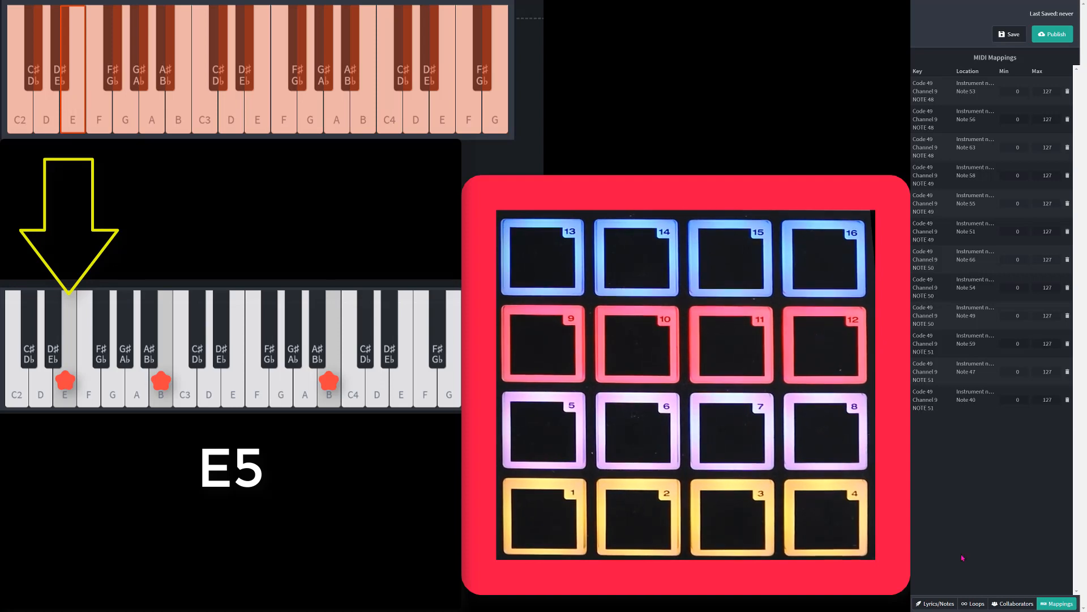
click(1057, 603)
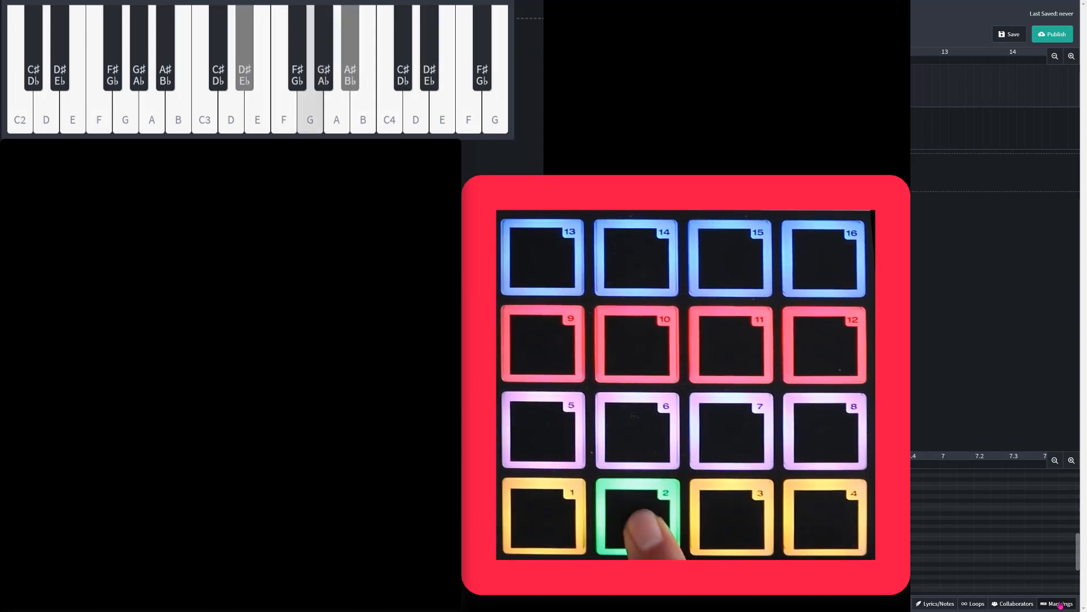
click(731, 517)
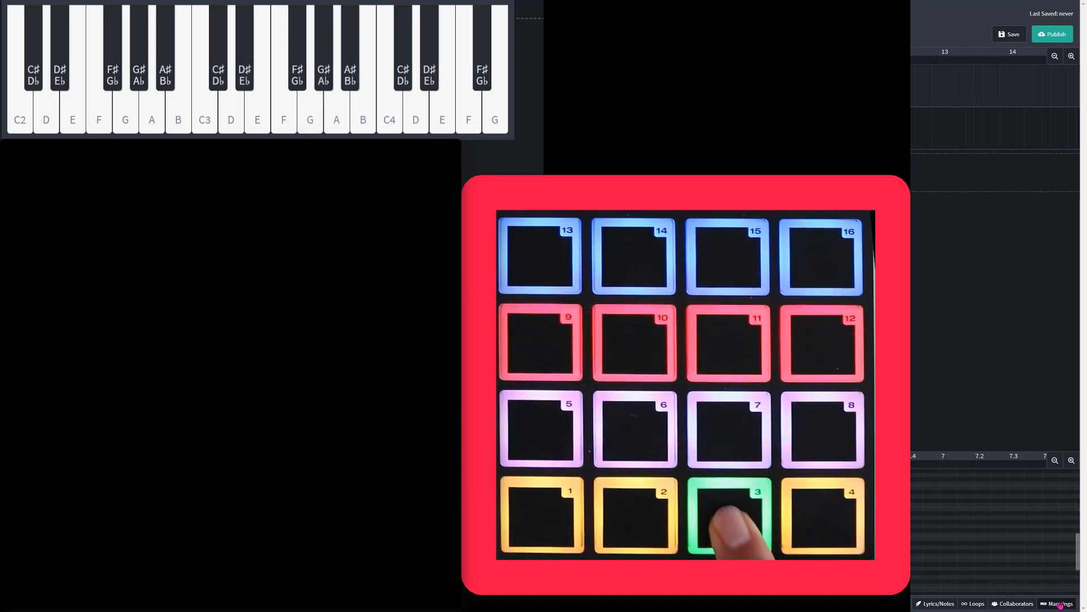
click(824, 519)
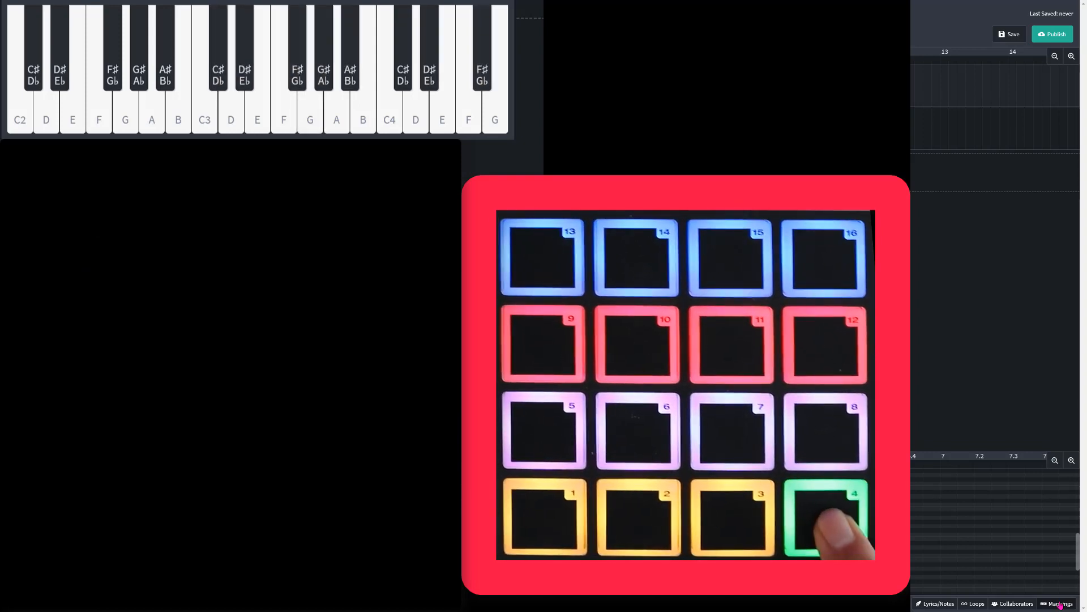